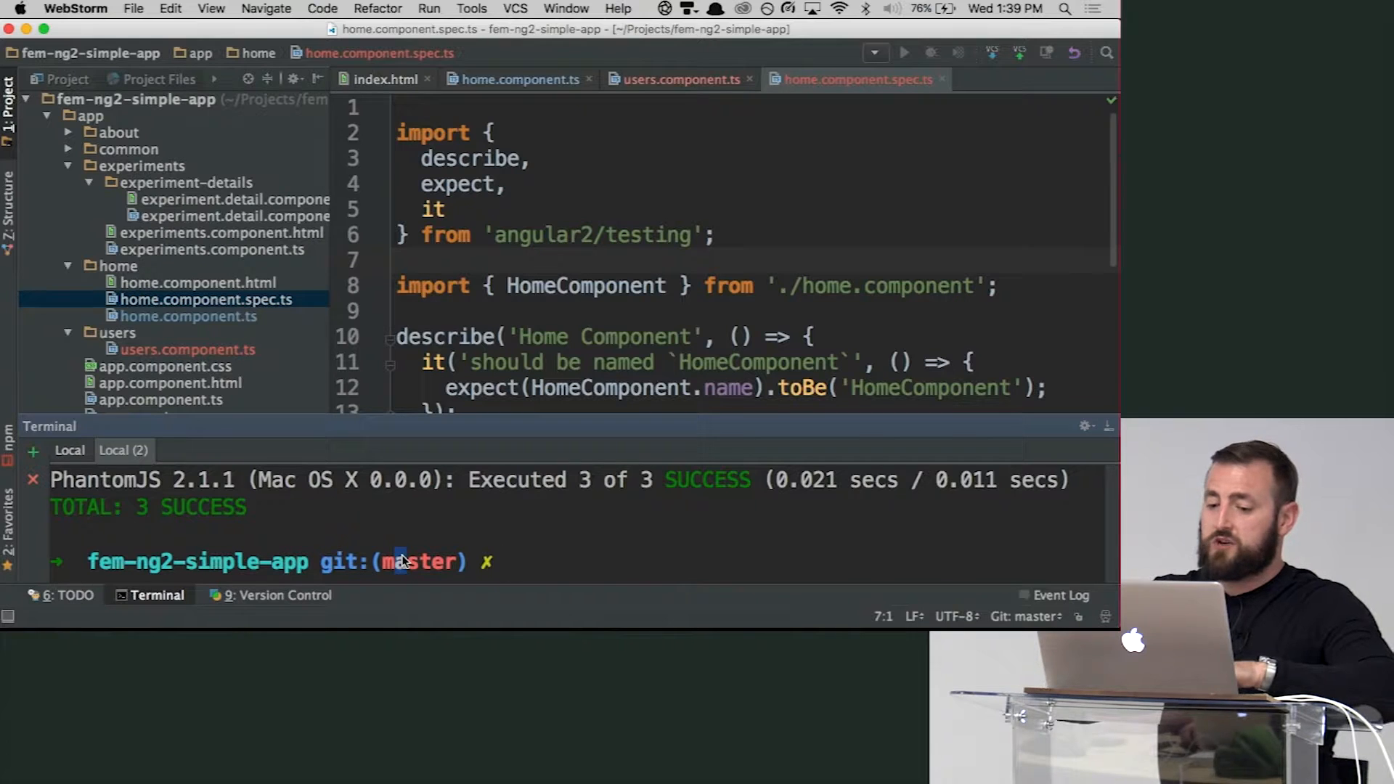
- Run npm test in the terminal to execute the Karma/Jasmine suite
type("npm test")
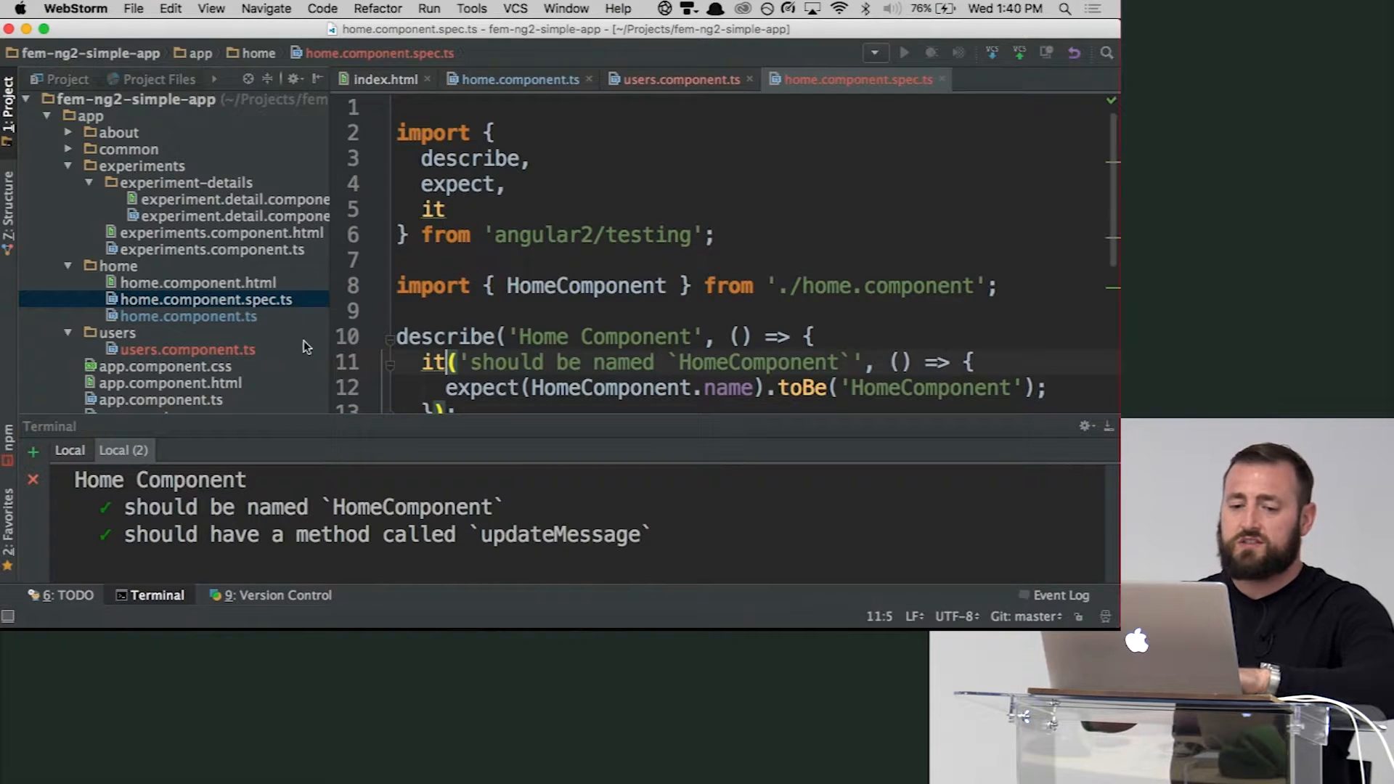
- Create users.component.spec.ts in the users folder and answer the Add File to Git prompt
right_click(123, 333)
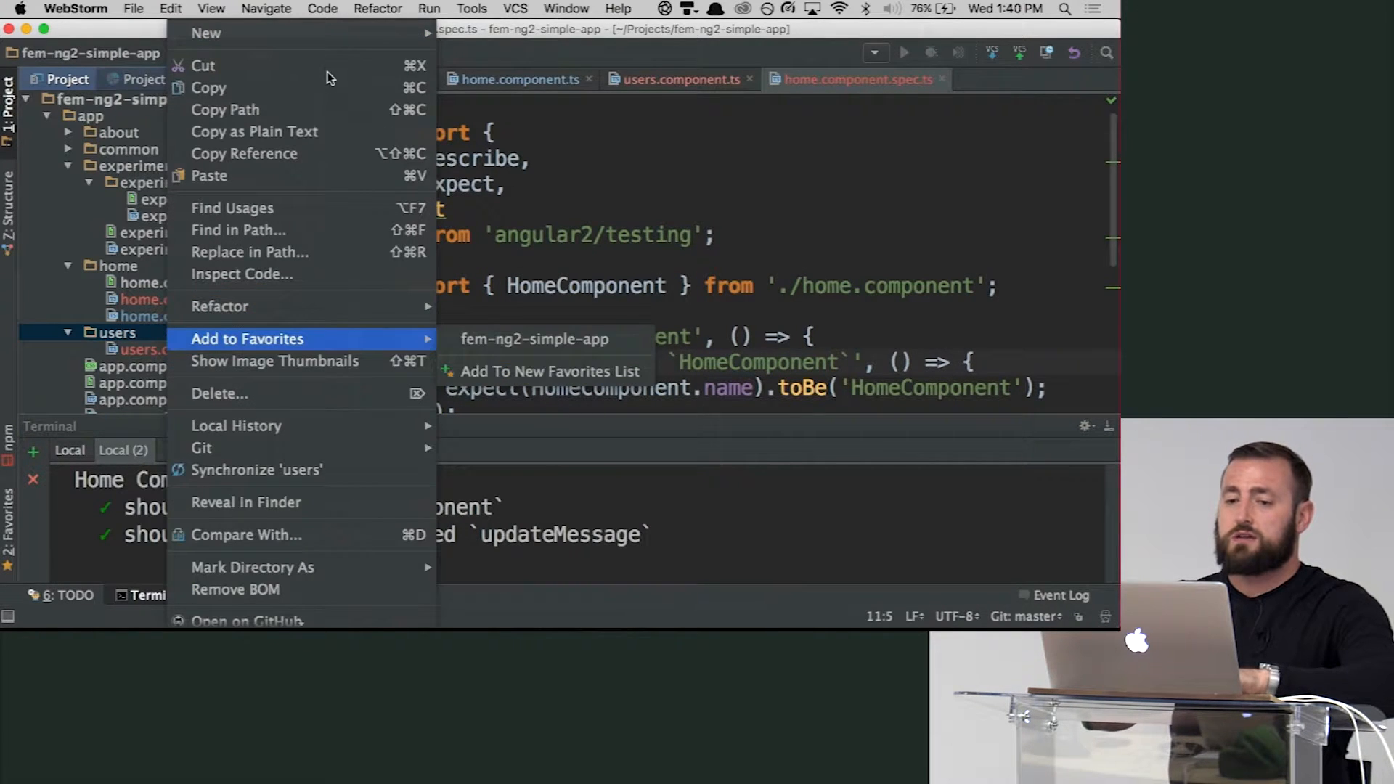
mouse_move(206, 13)
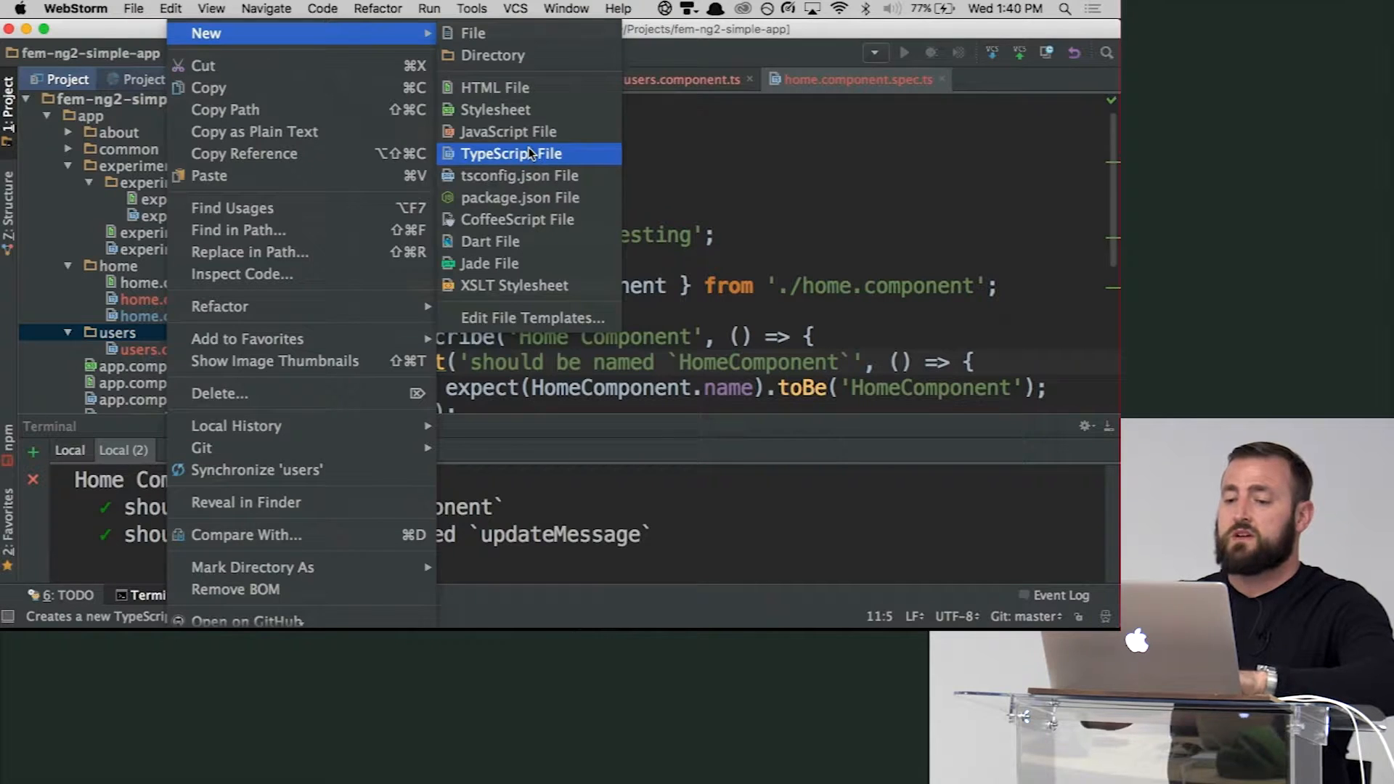
left_click(510, 154)
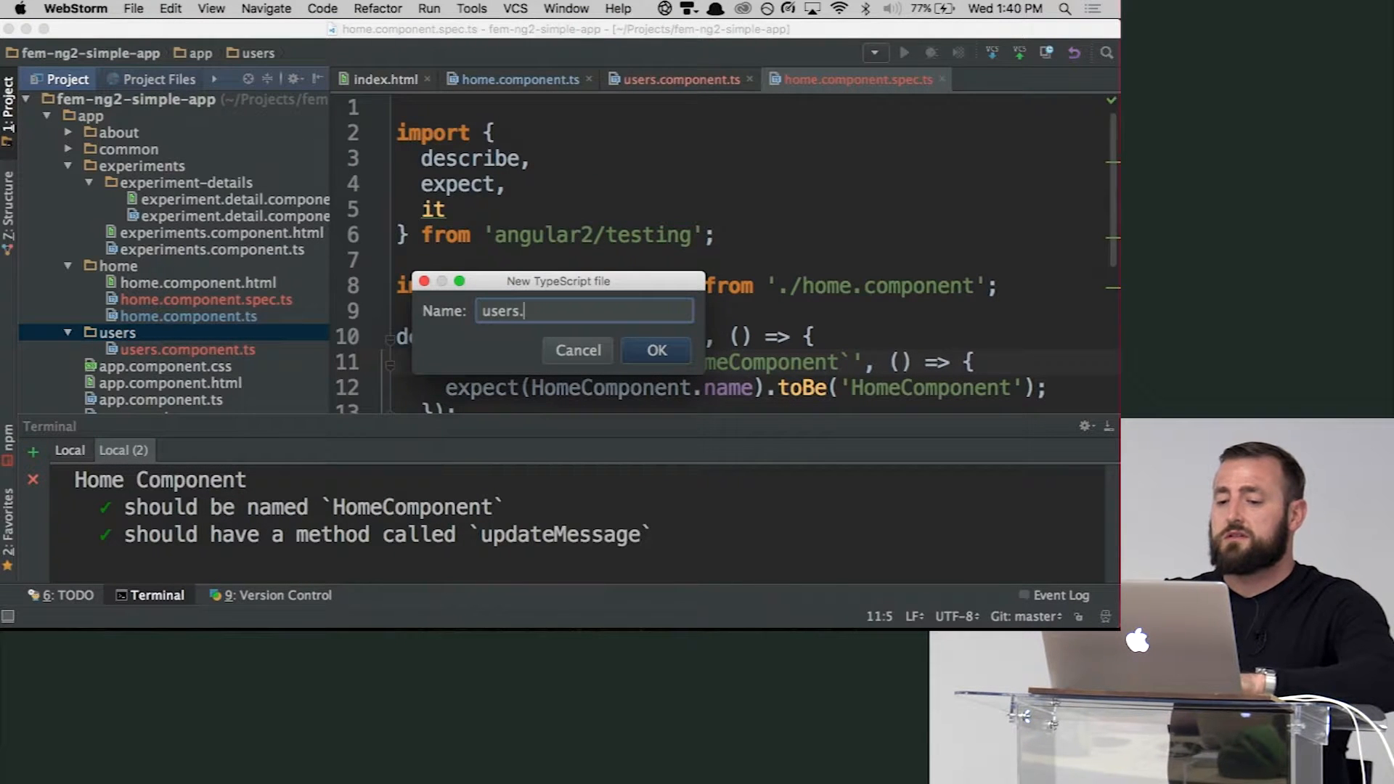
type("components")
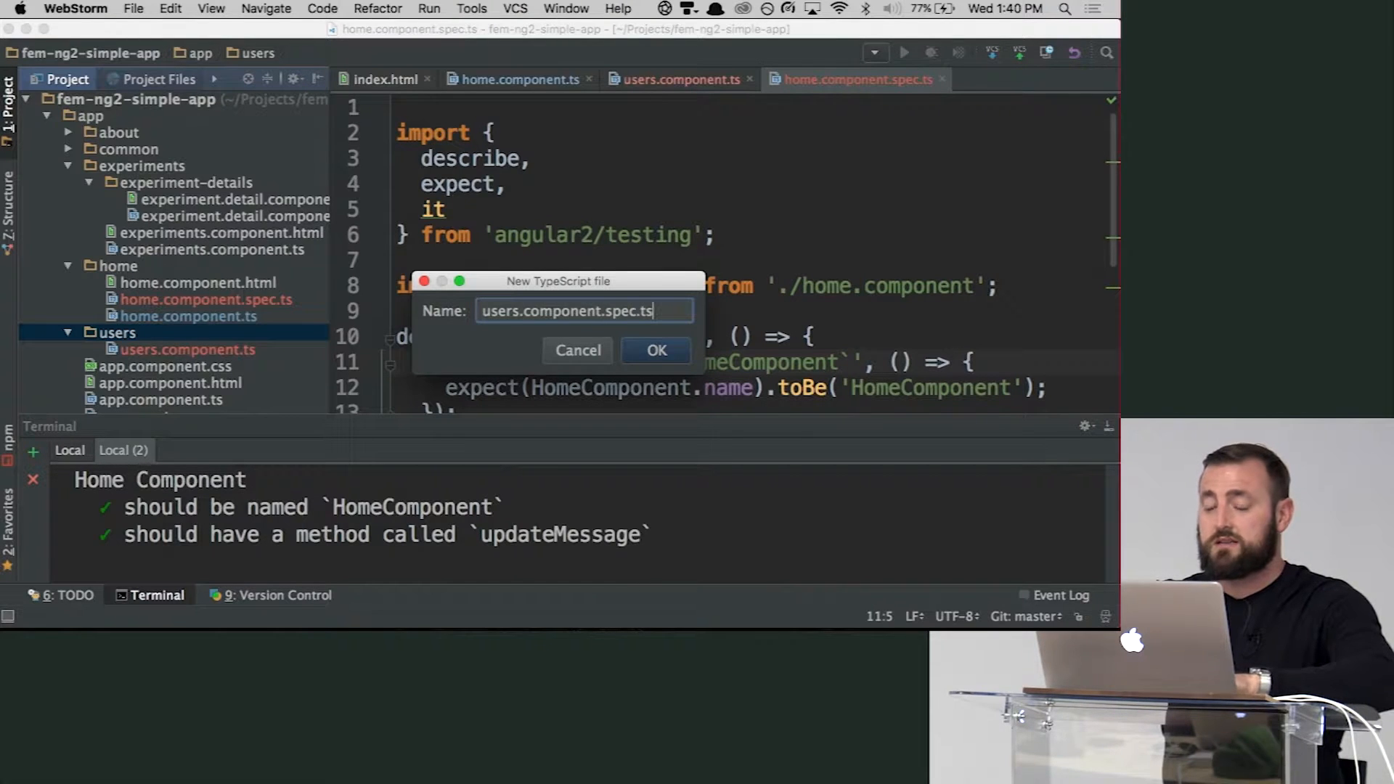
left_click(655, 350)
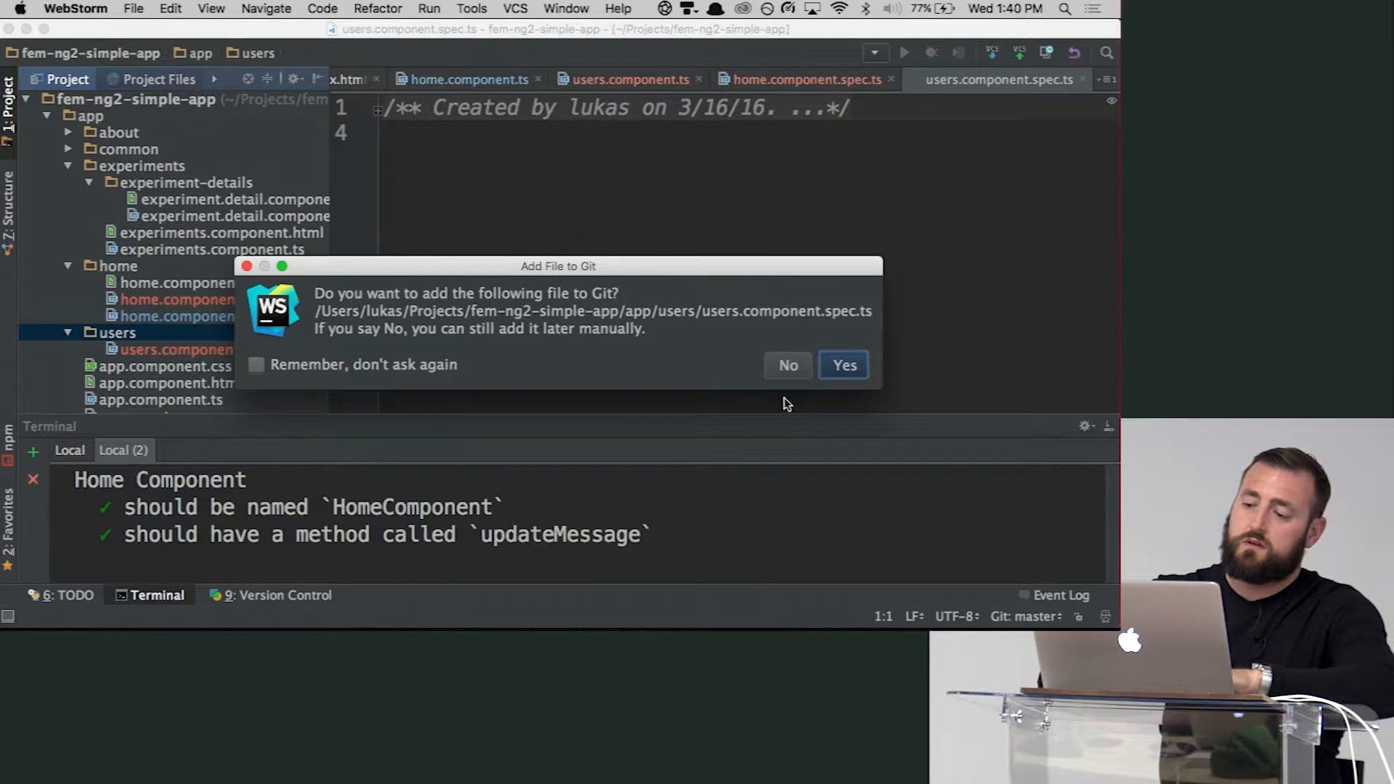
left_click(842, 366)
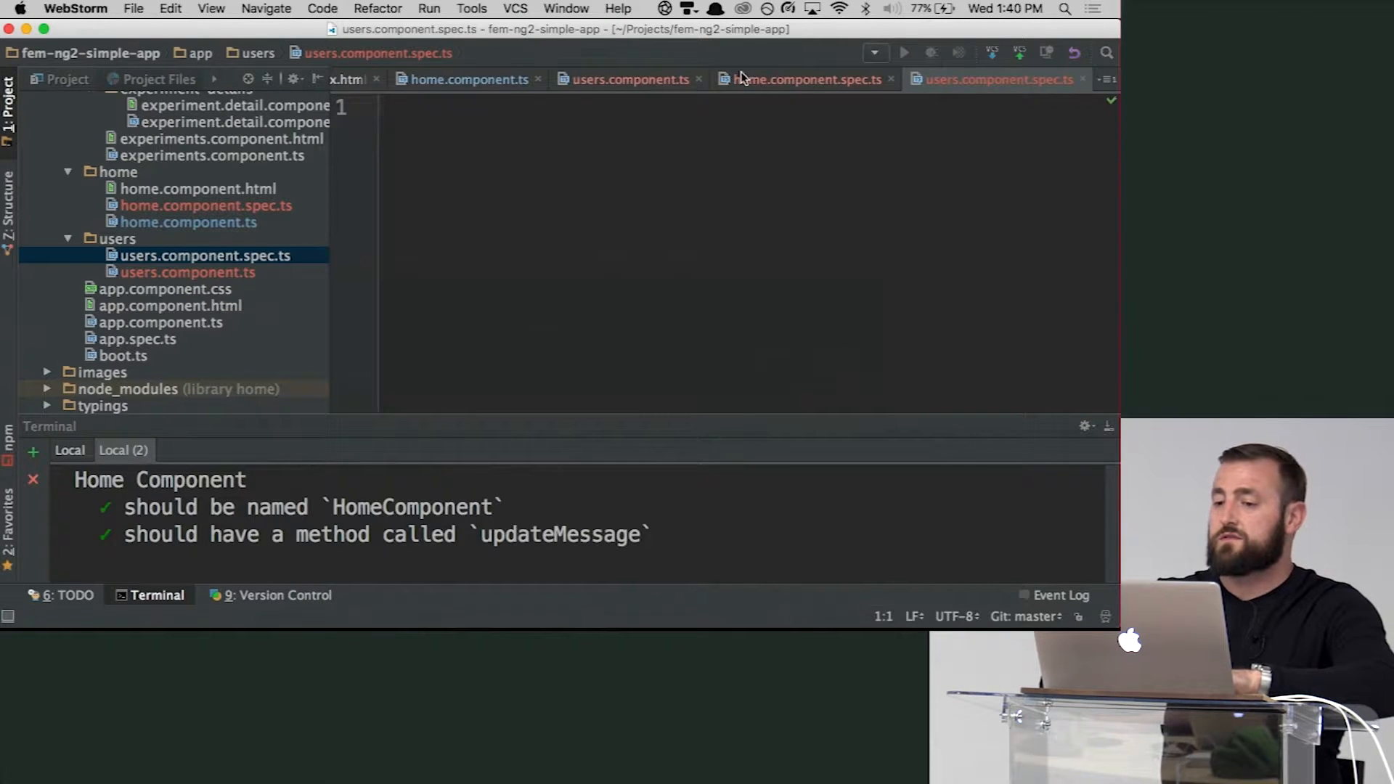
- Copy the testing import block from home.component.spec.ts into users.component.spec.ts
left_click(801, 78)
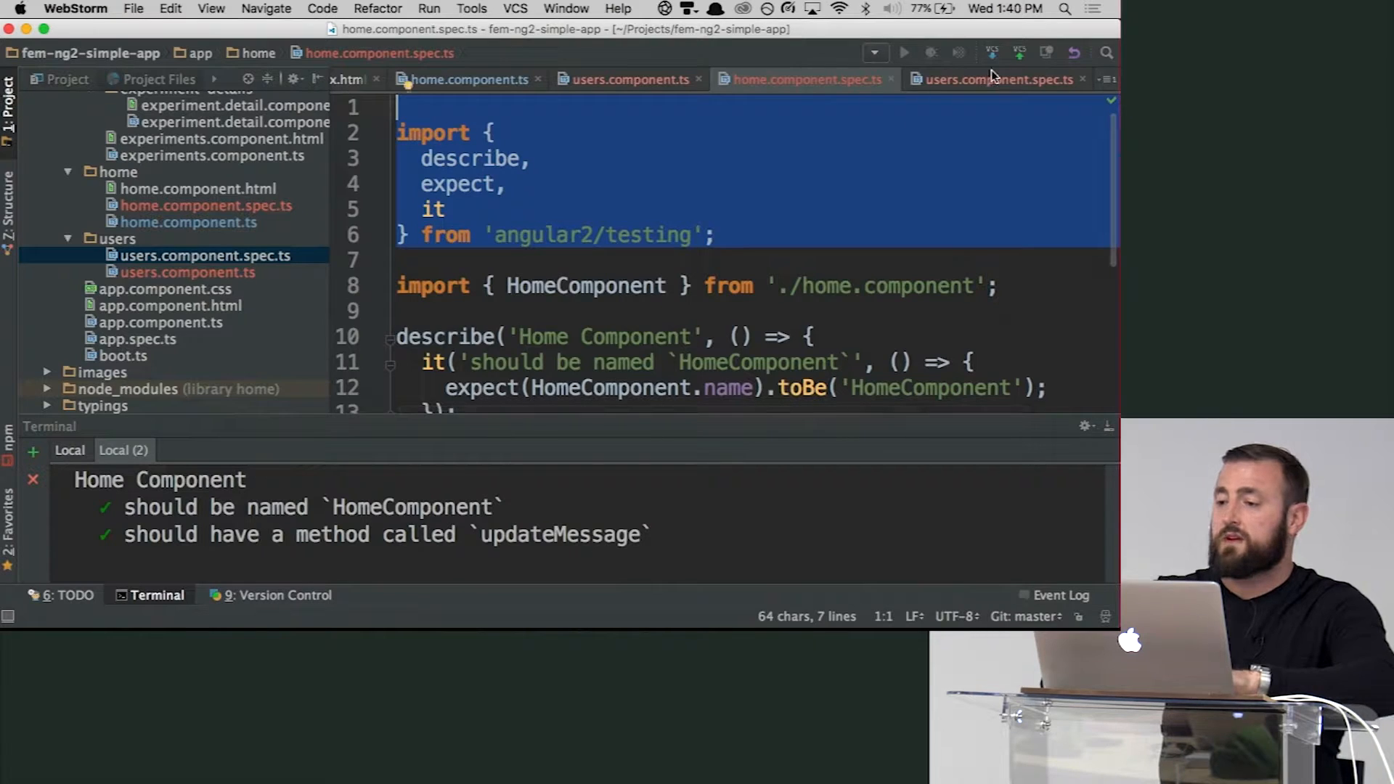
left_click(994, 78)
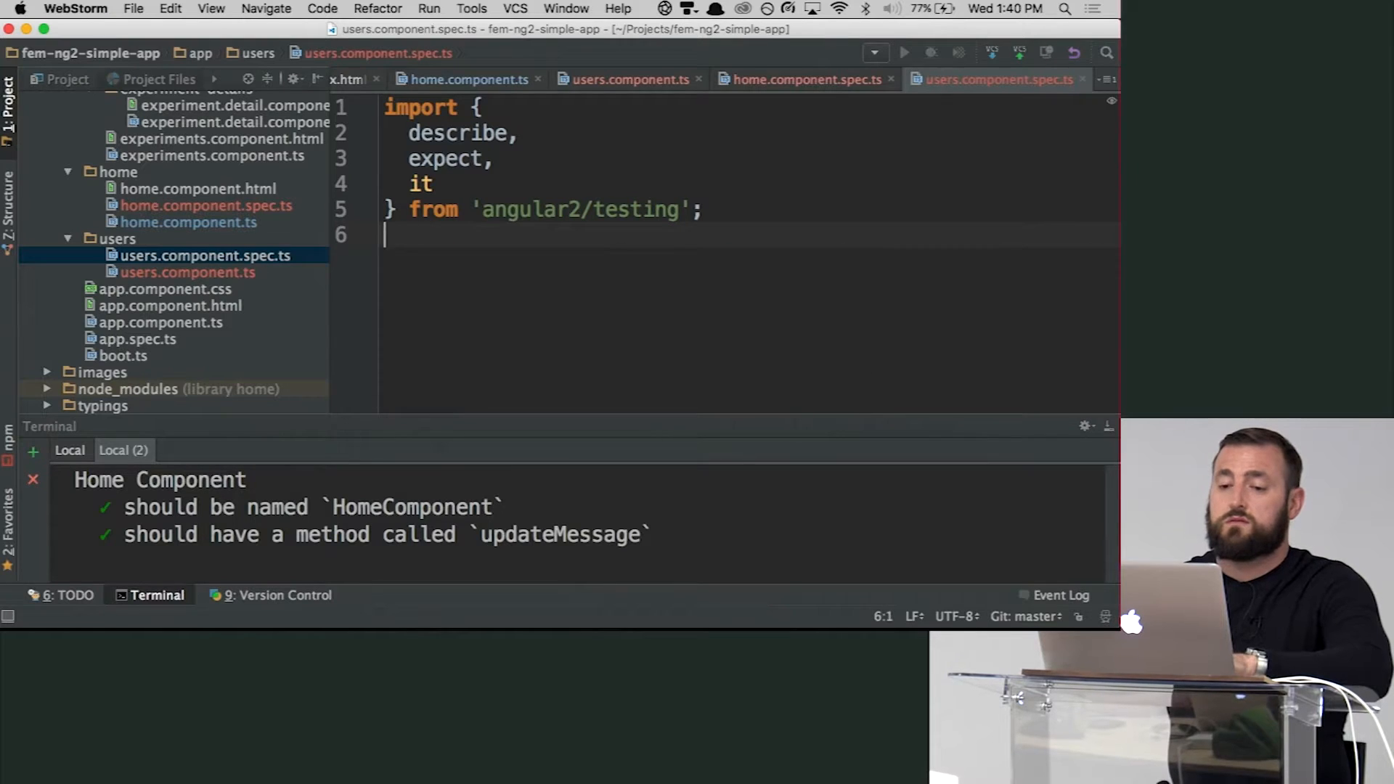
- Add import {Users} from './users.component' and begin describe('')
type("import ()")
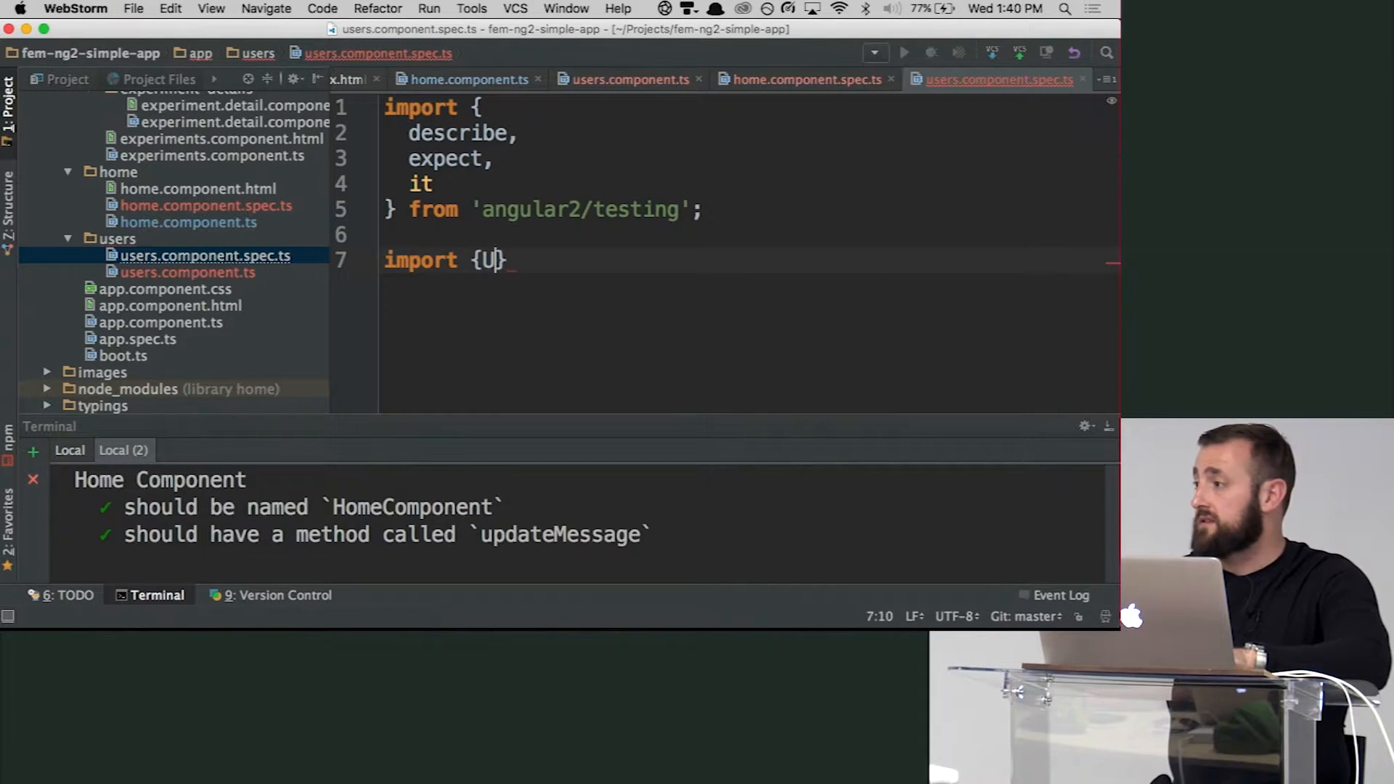
type("sers")
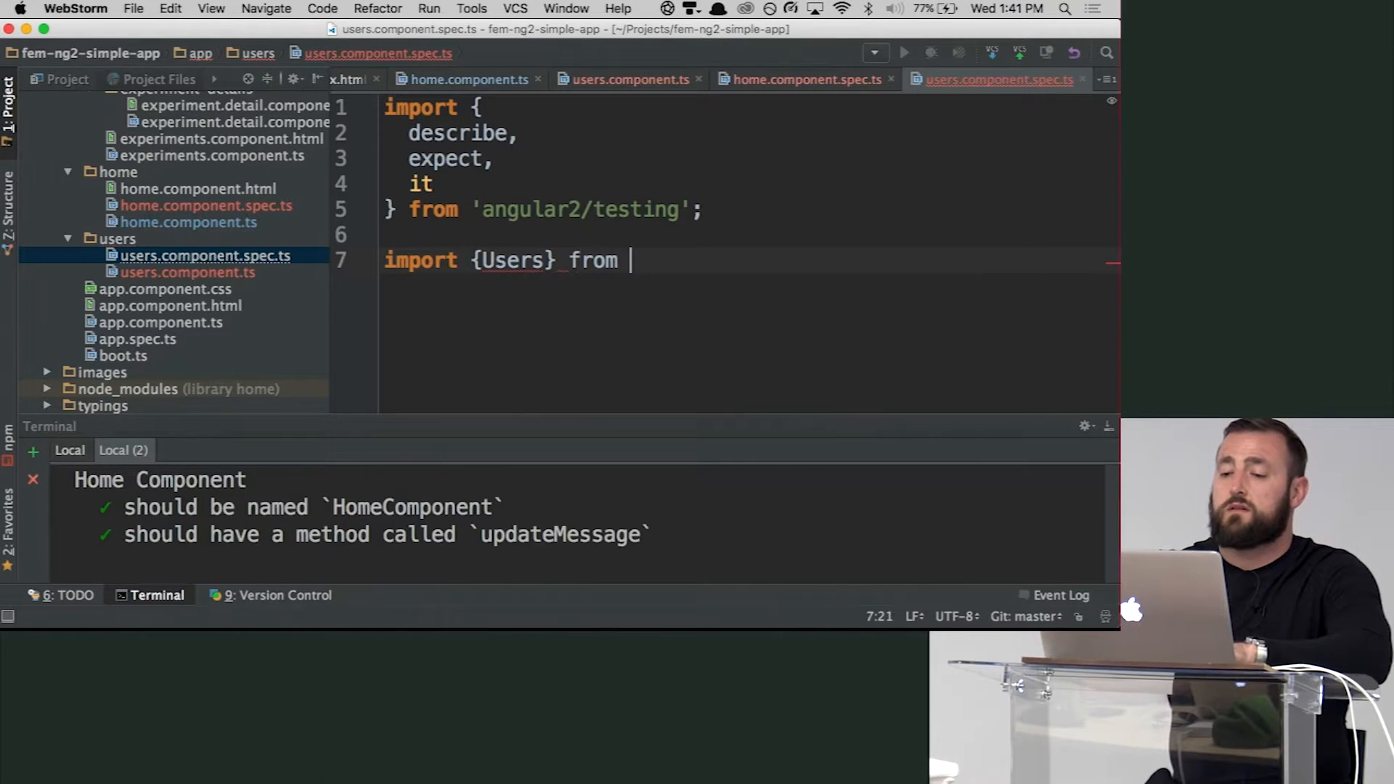
type("''")
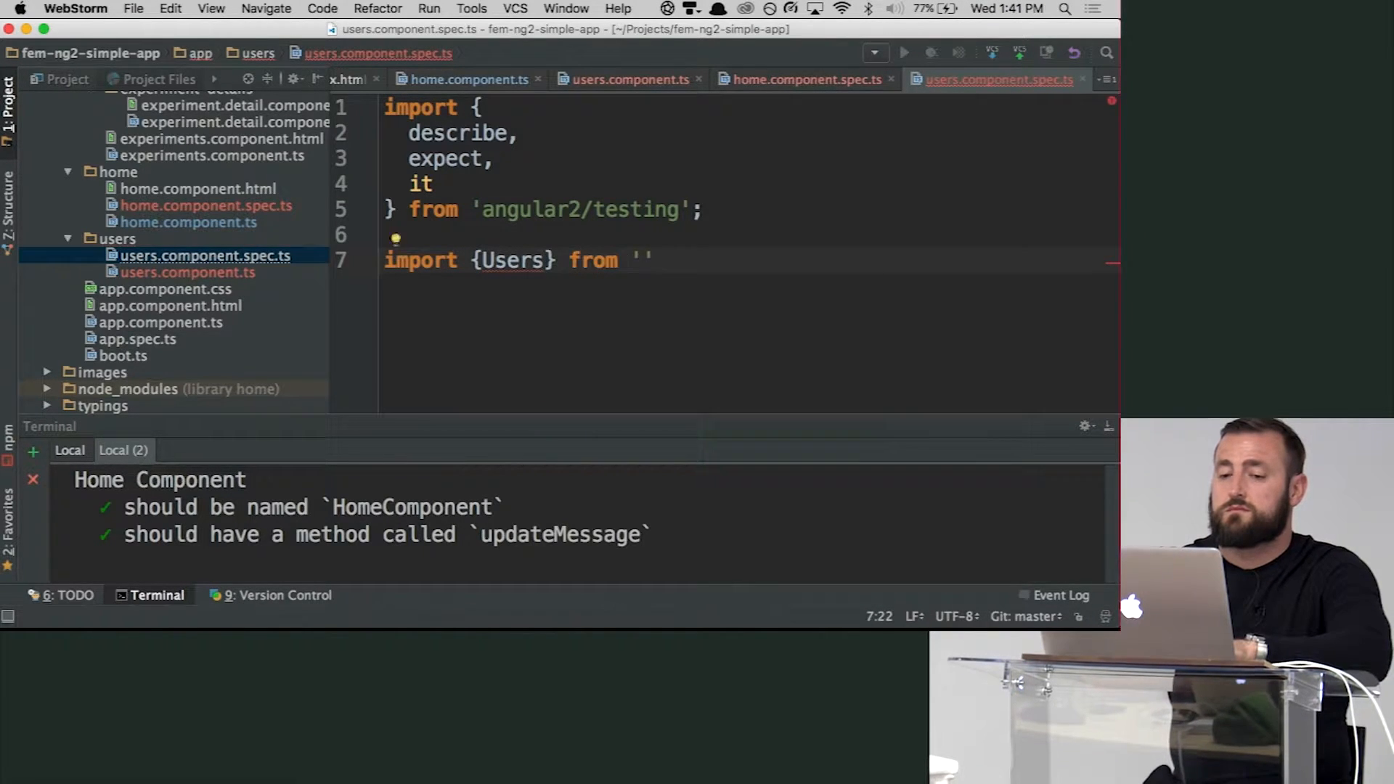
type("./users.component")
type("d")
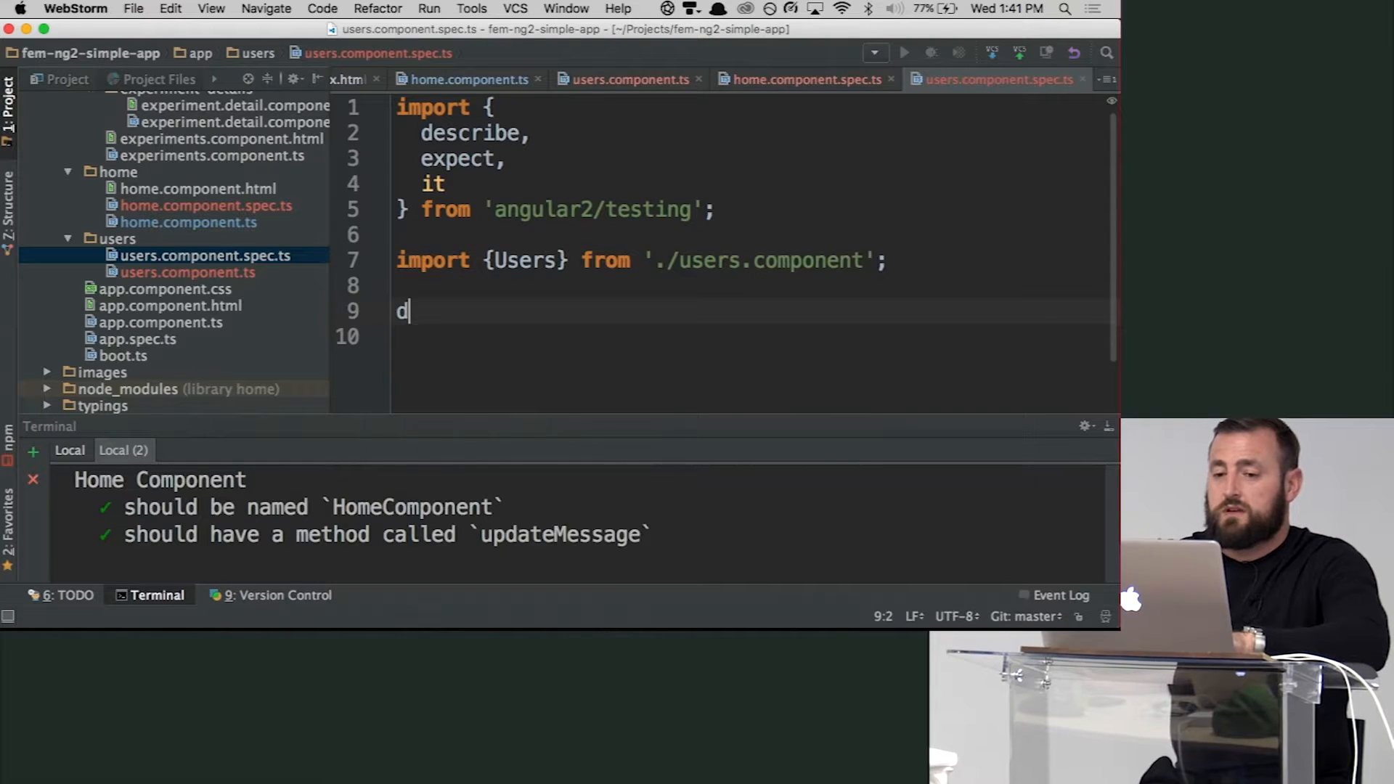
type("escribe(")
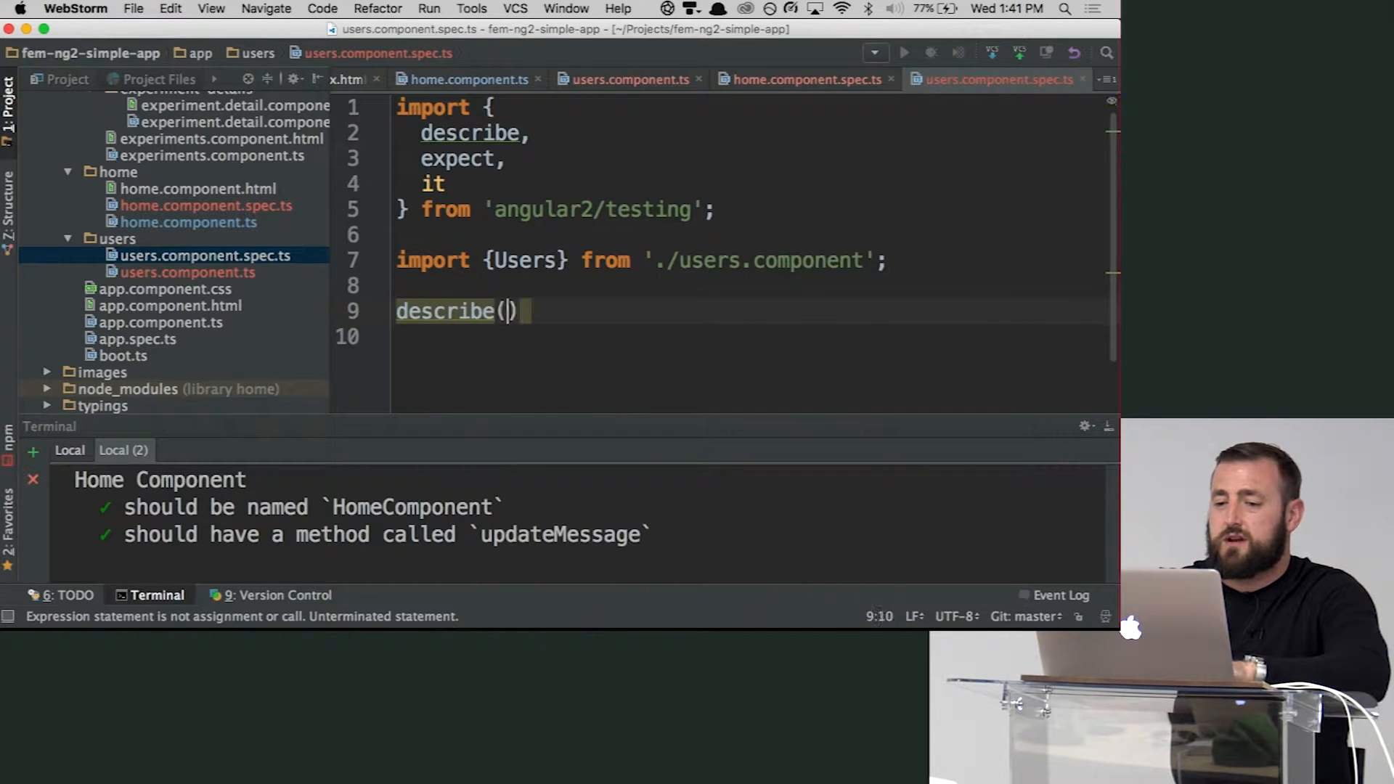
type("'")
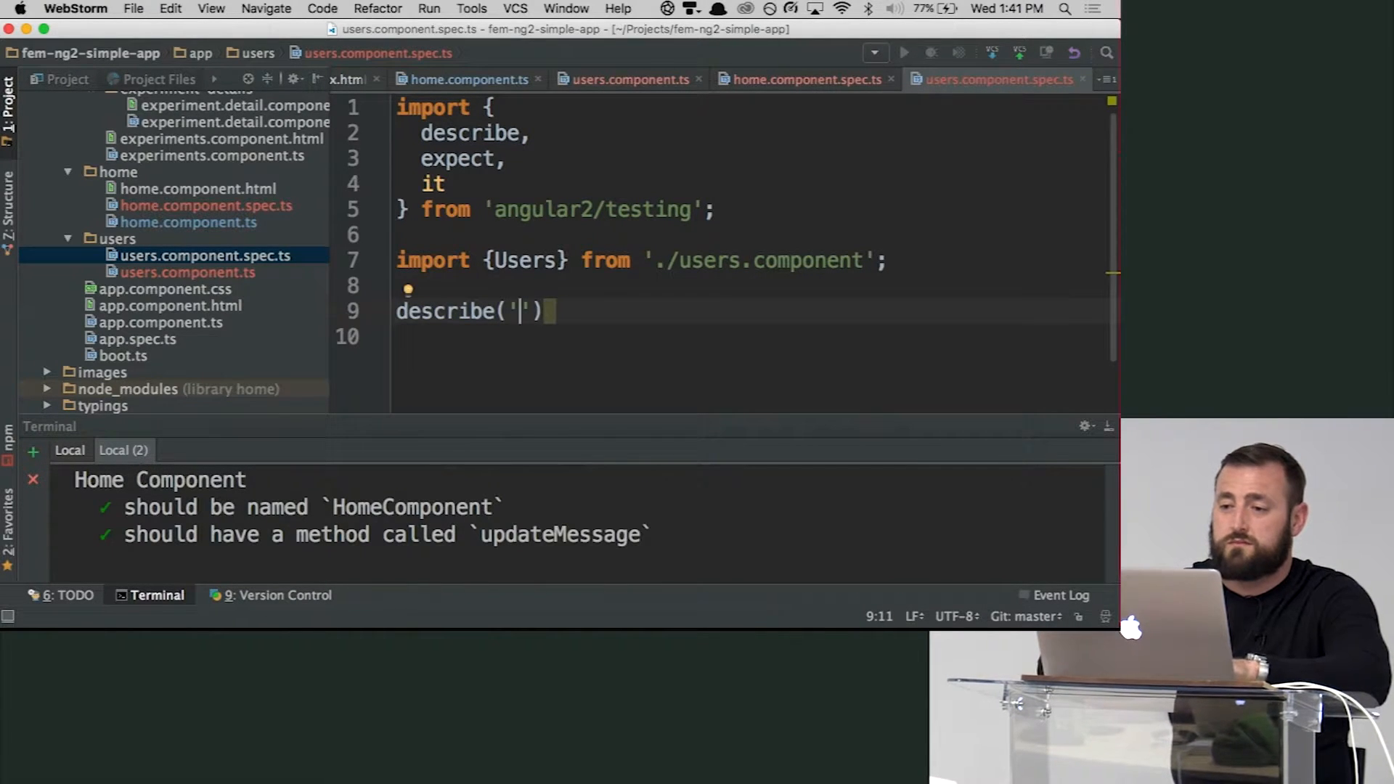
left_click(801, 78)
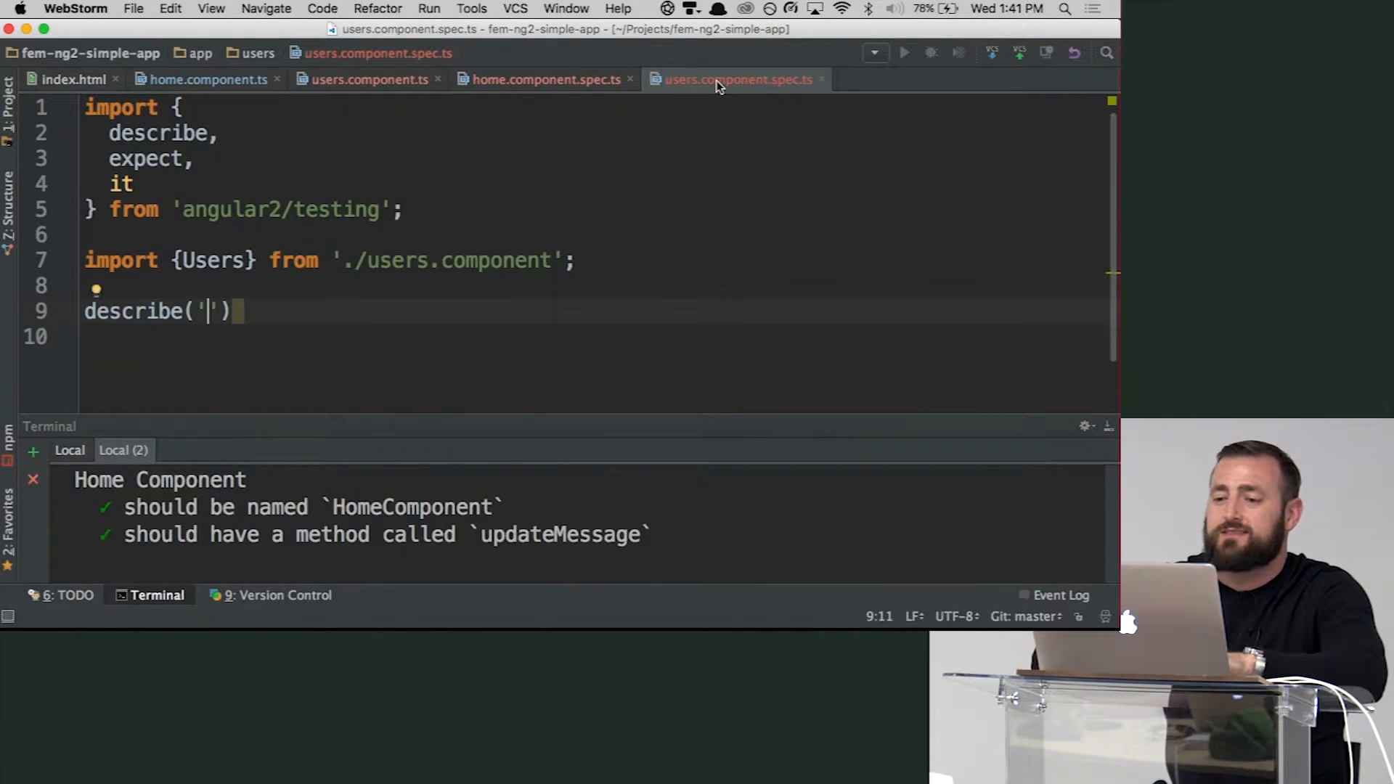
- Split the editor side by side and complete describe('Users Component', () => {})
right_click(735, 79)
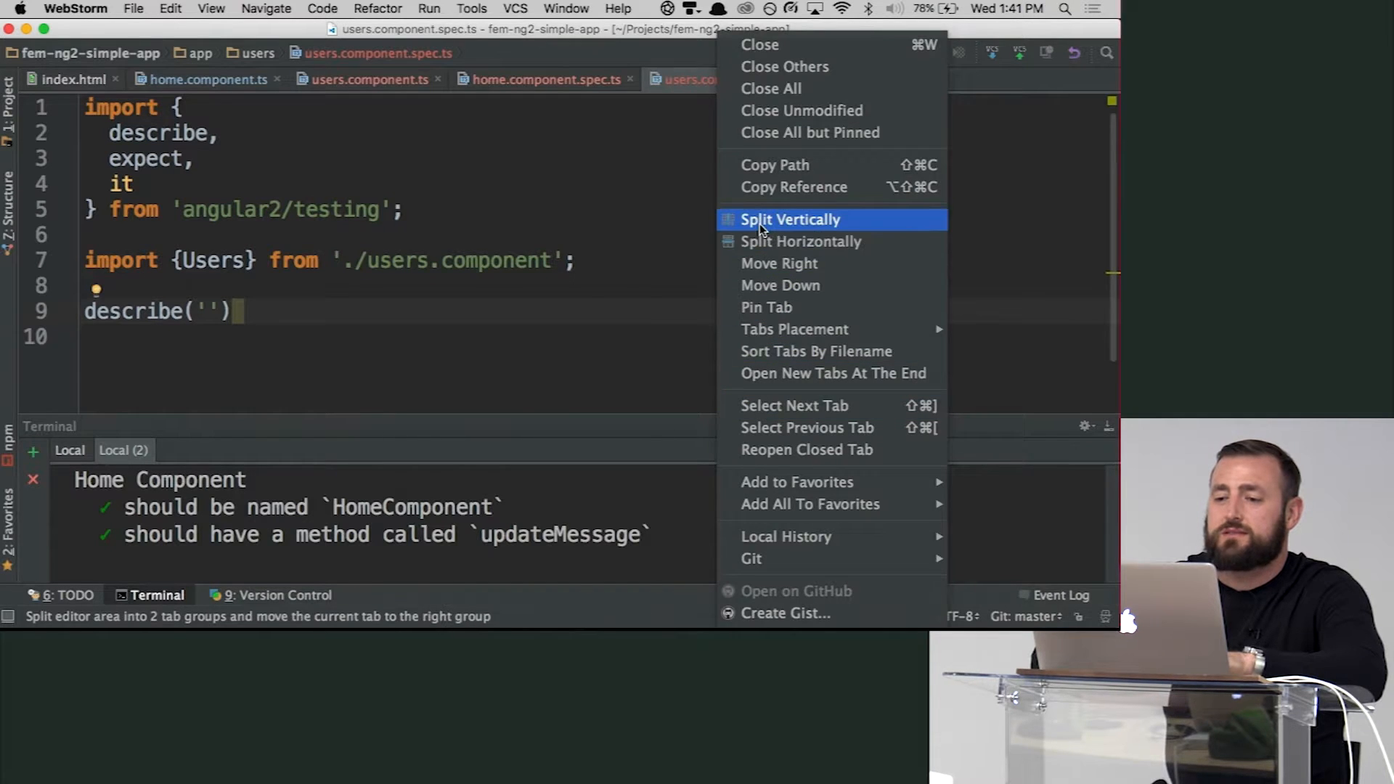
left_click(792, 220)
type("Users Compon")
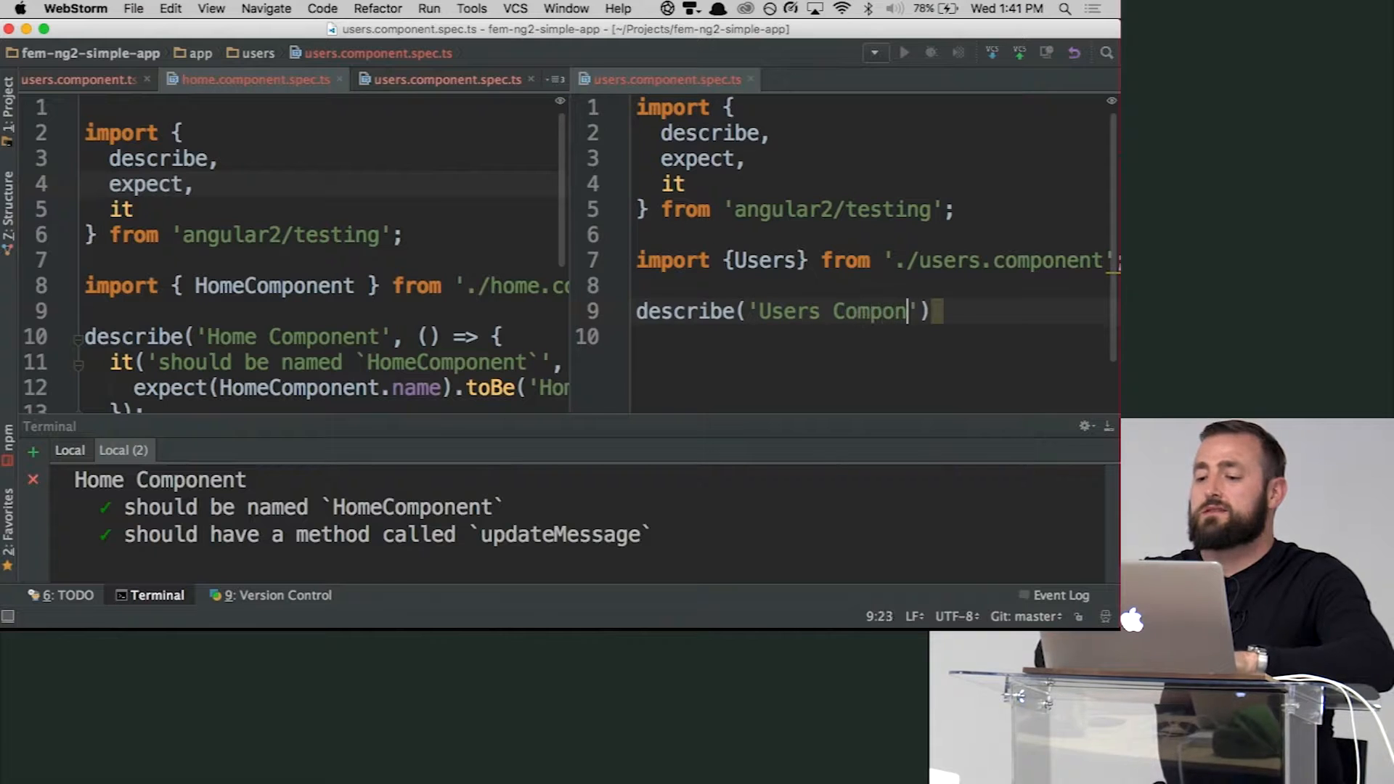
type("ent', (")
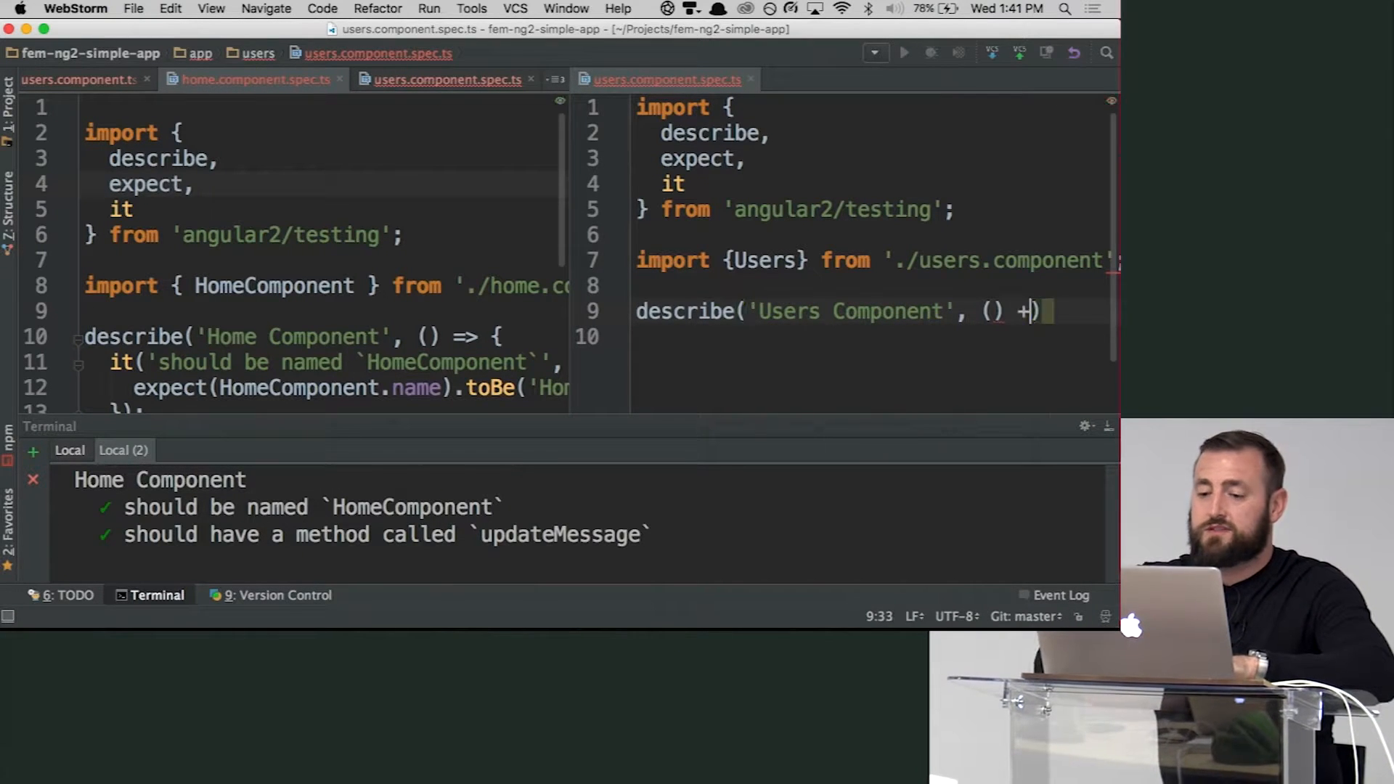
type("=")
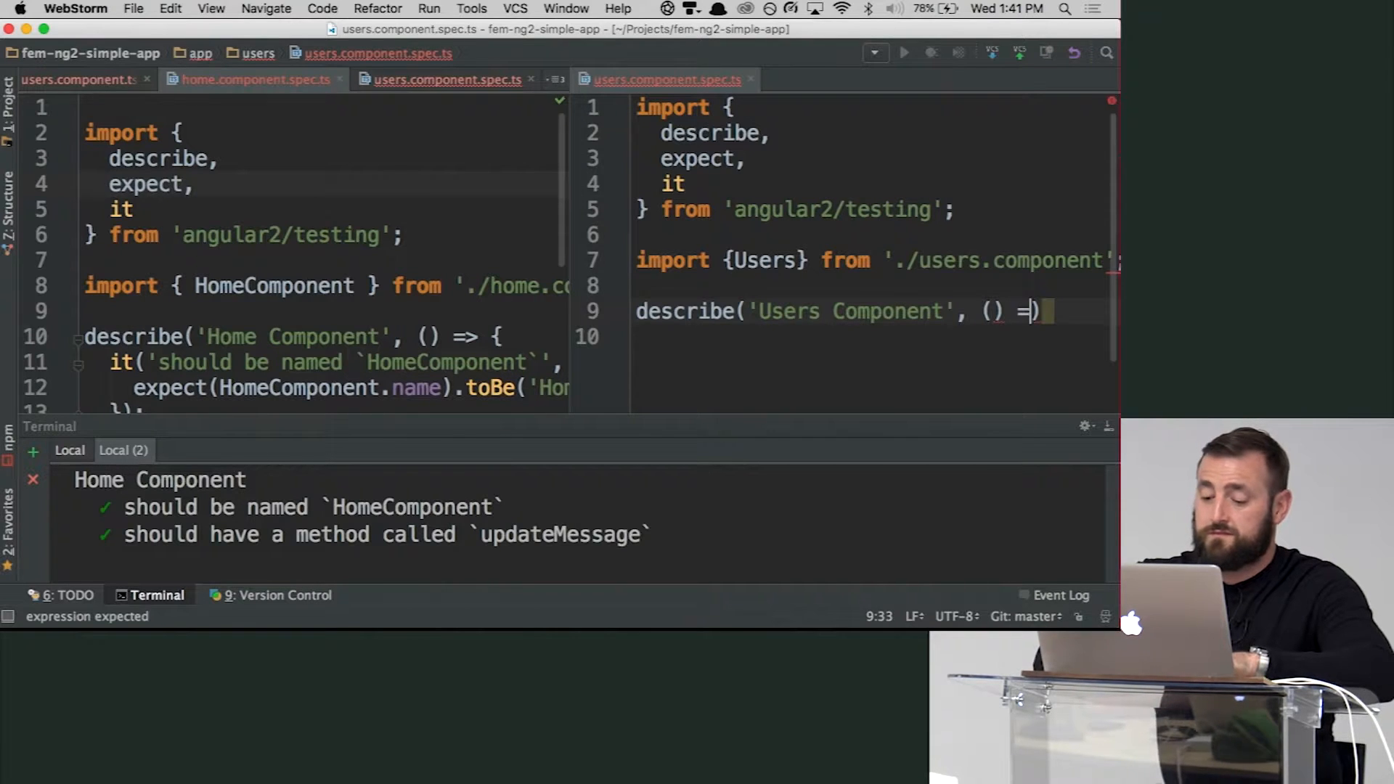
type("{}")
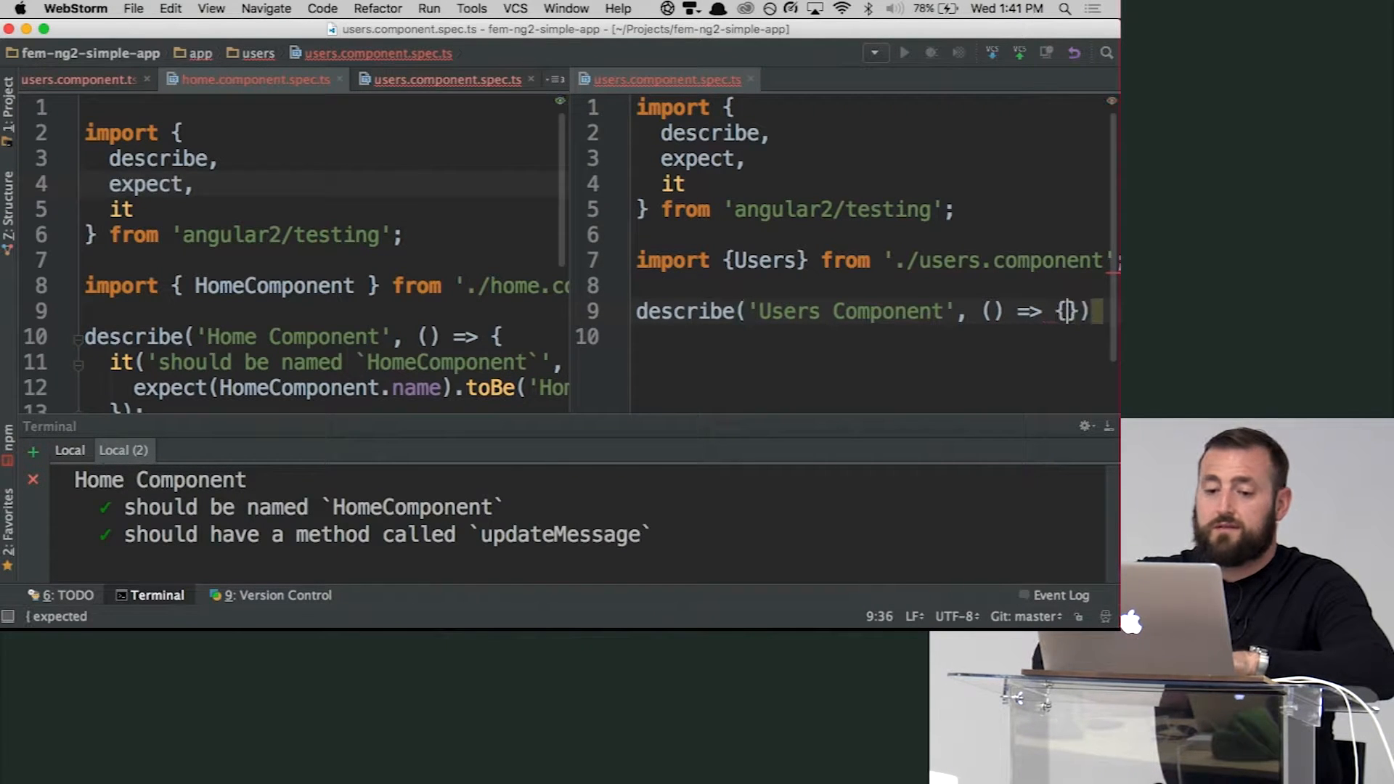
- Add an it block titled 'should be named `UsersComponent`'
type("i")
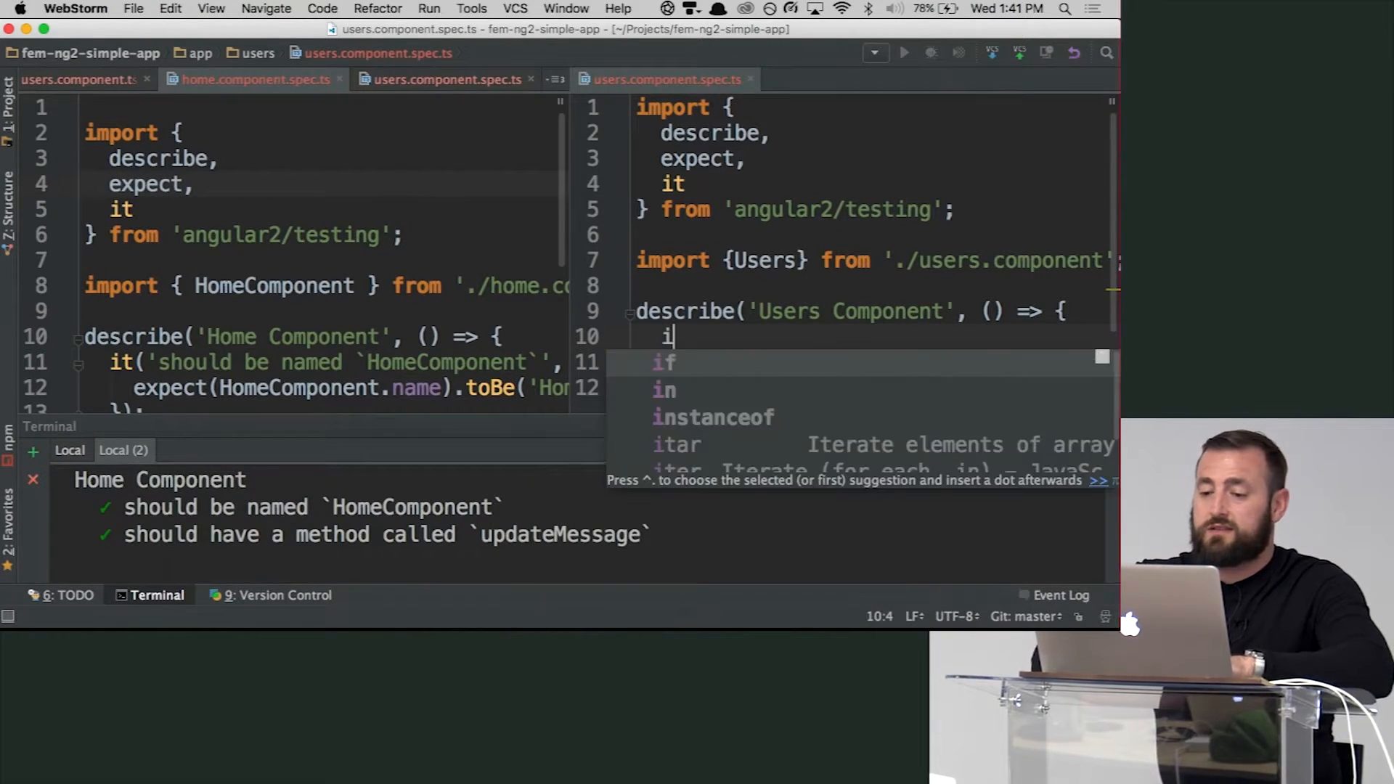
type("t('')")
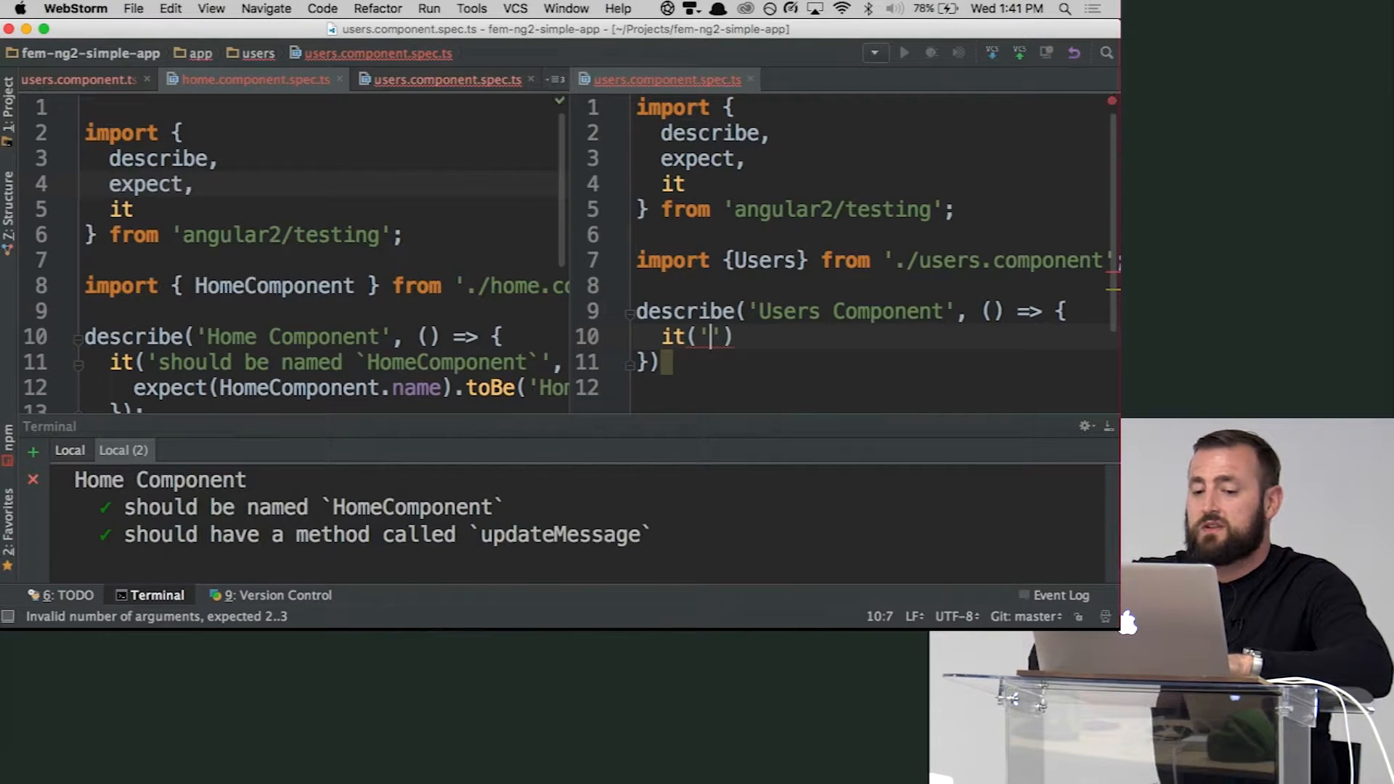
type("should be named")
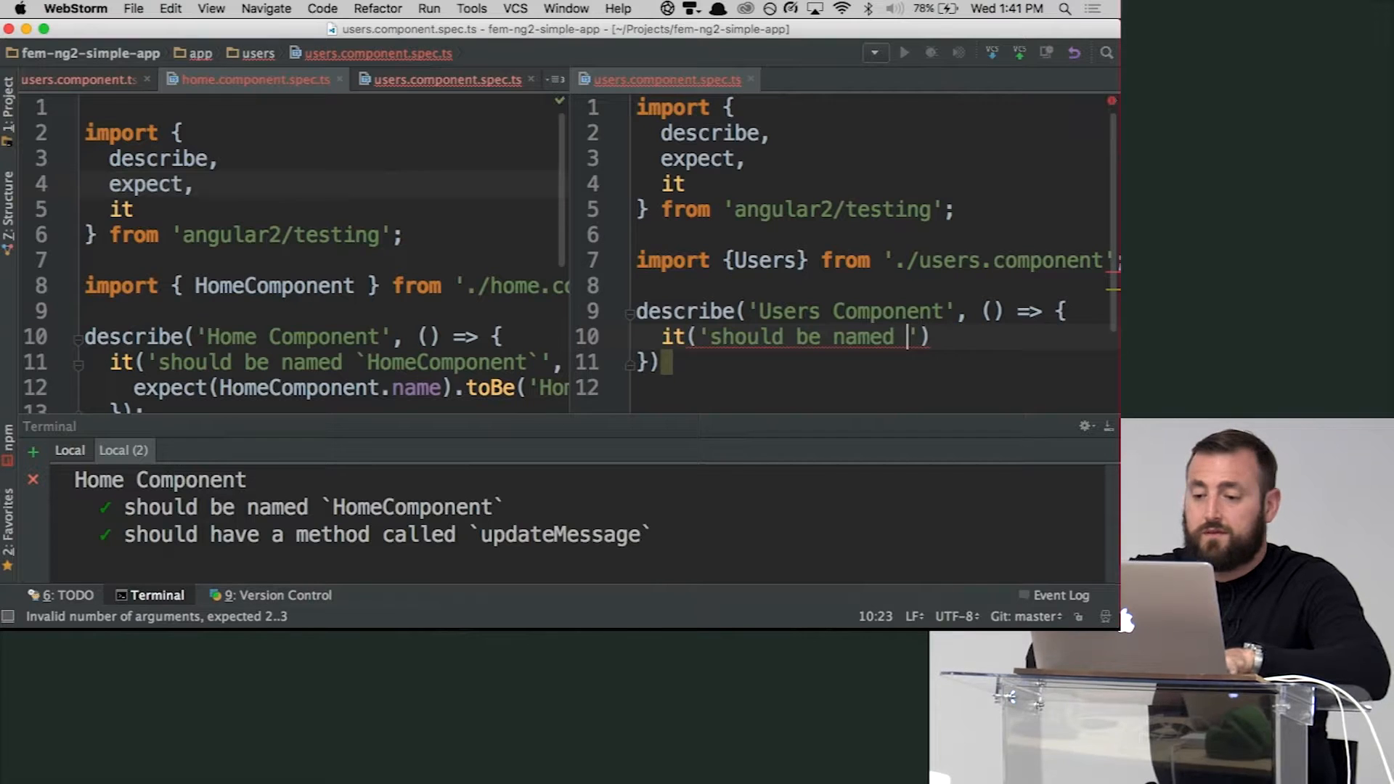
type("`U")
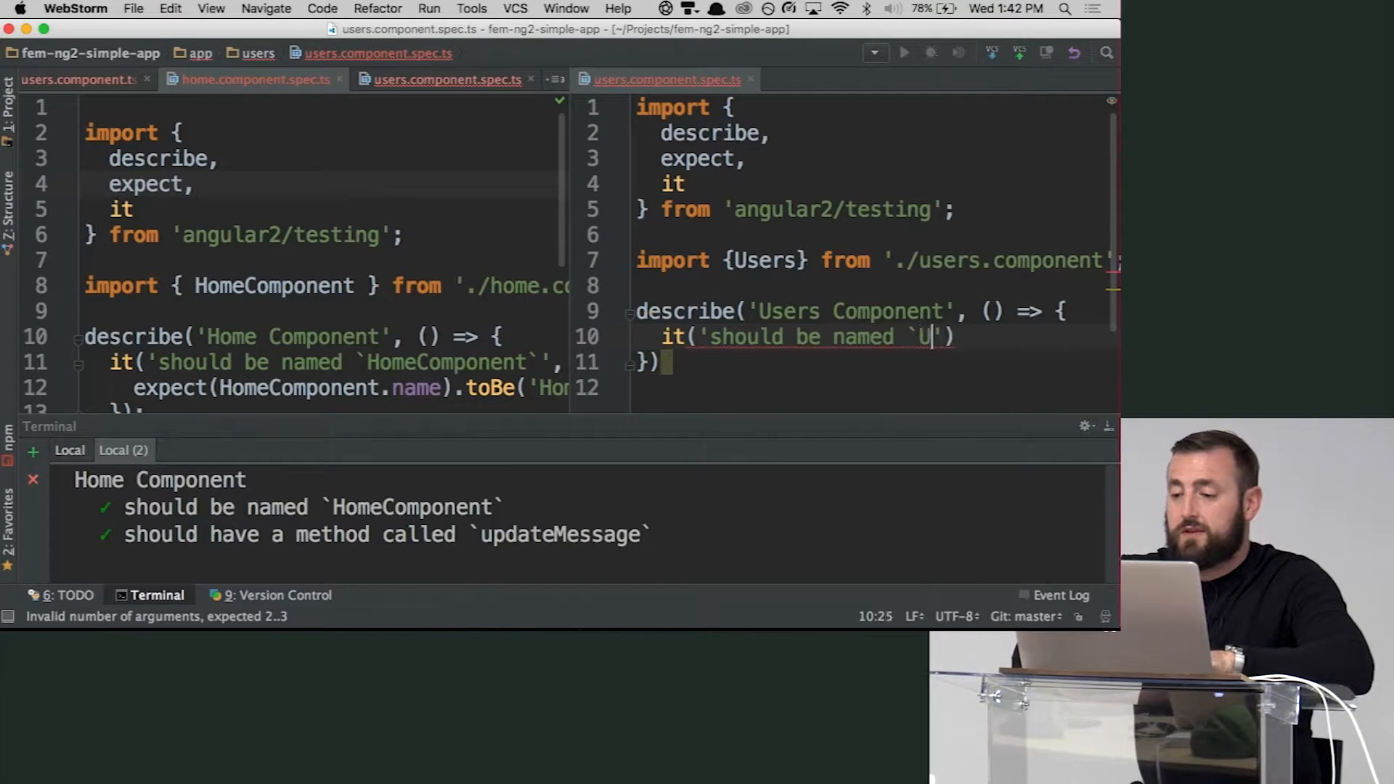
type("sersComponent")
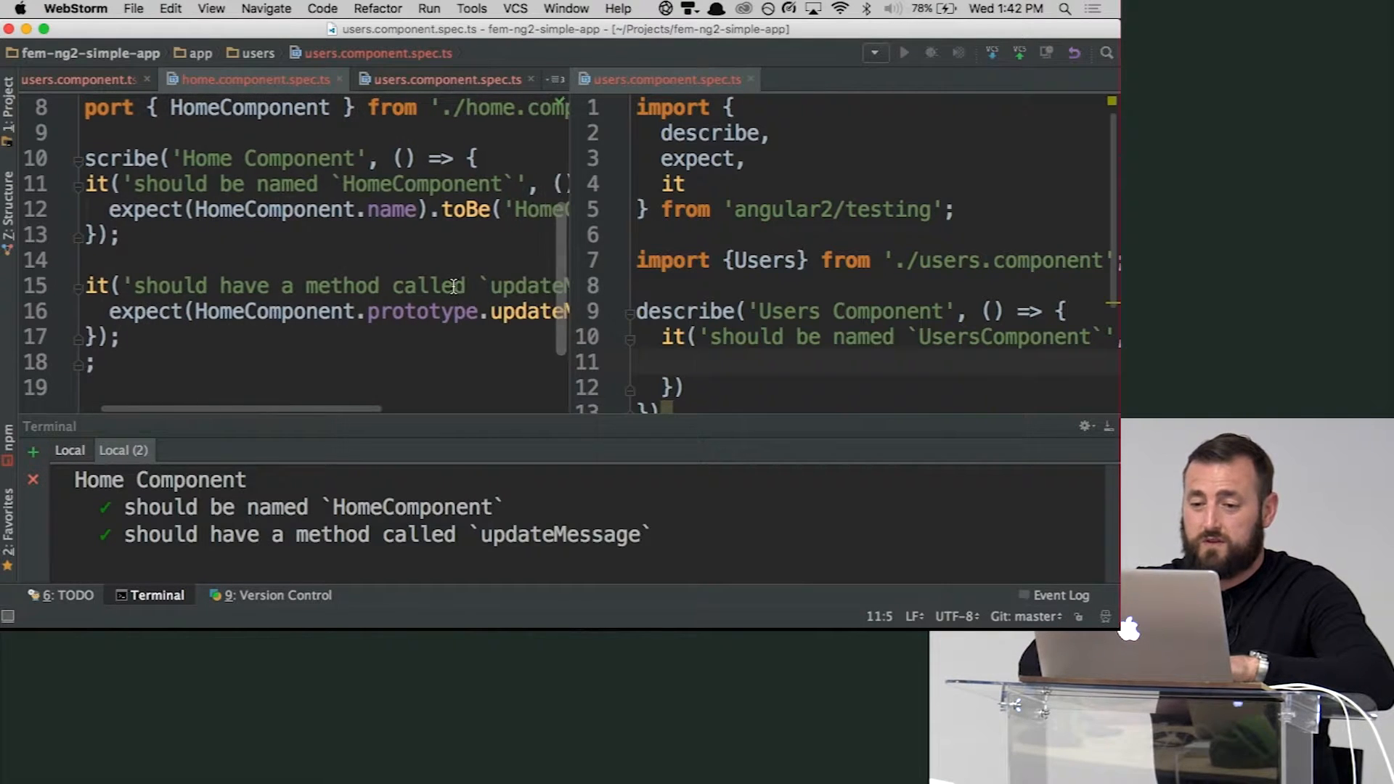
- Assert expect(Users.name).toBe('Users') inside the test
type("expect")
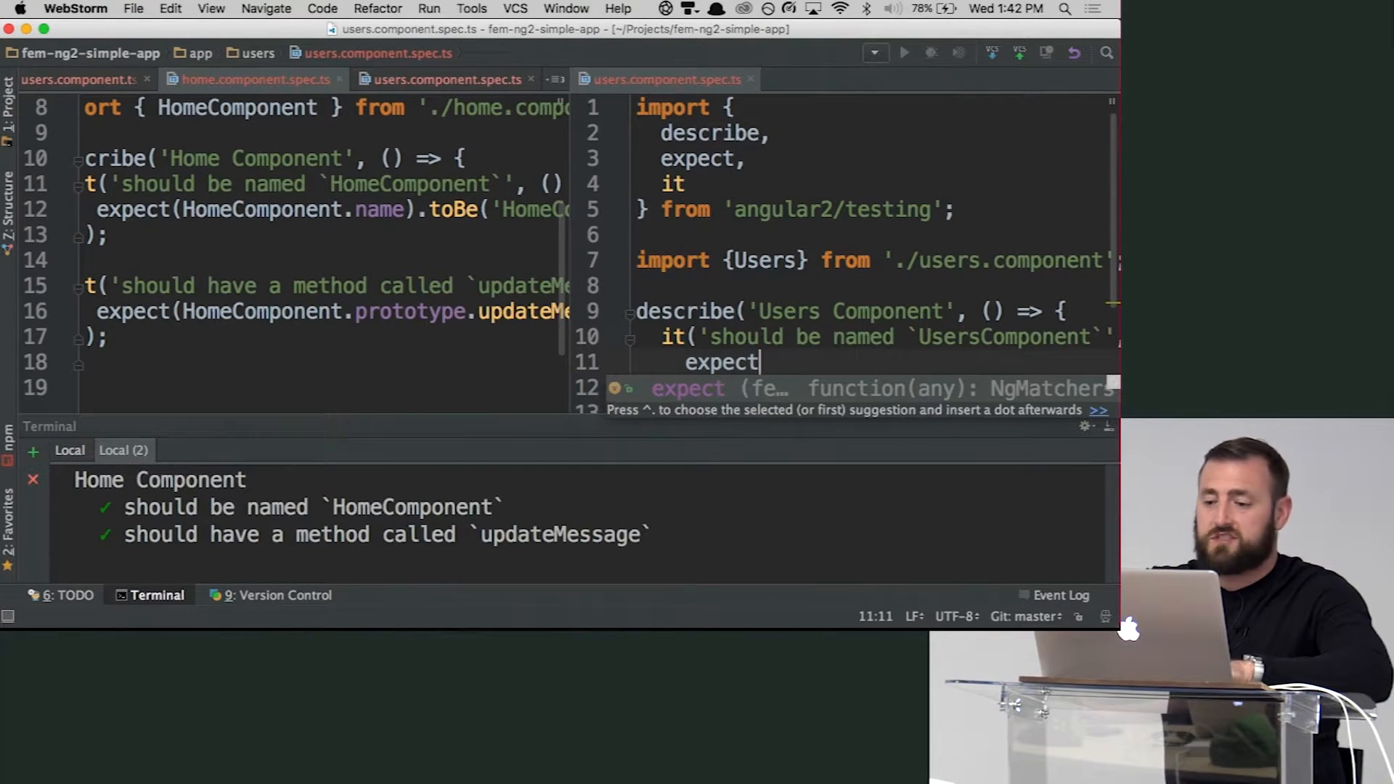
type("(Users)")
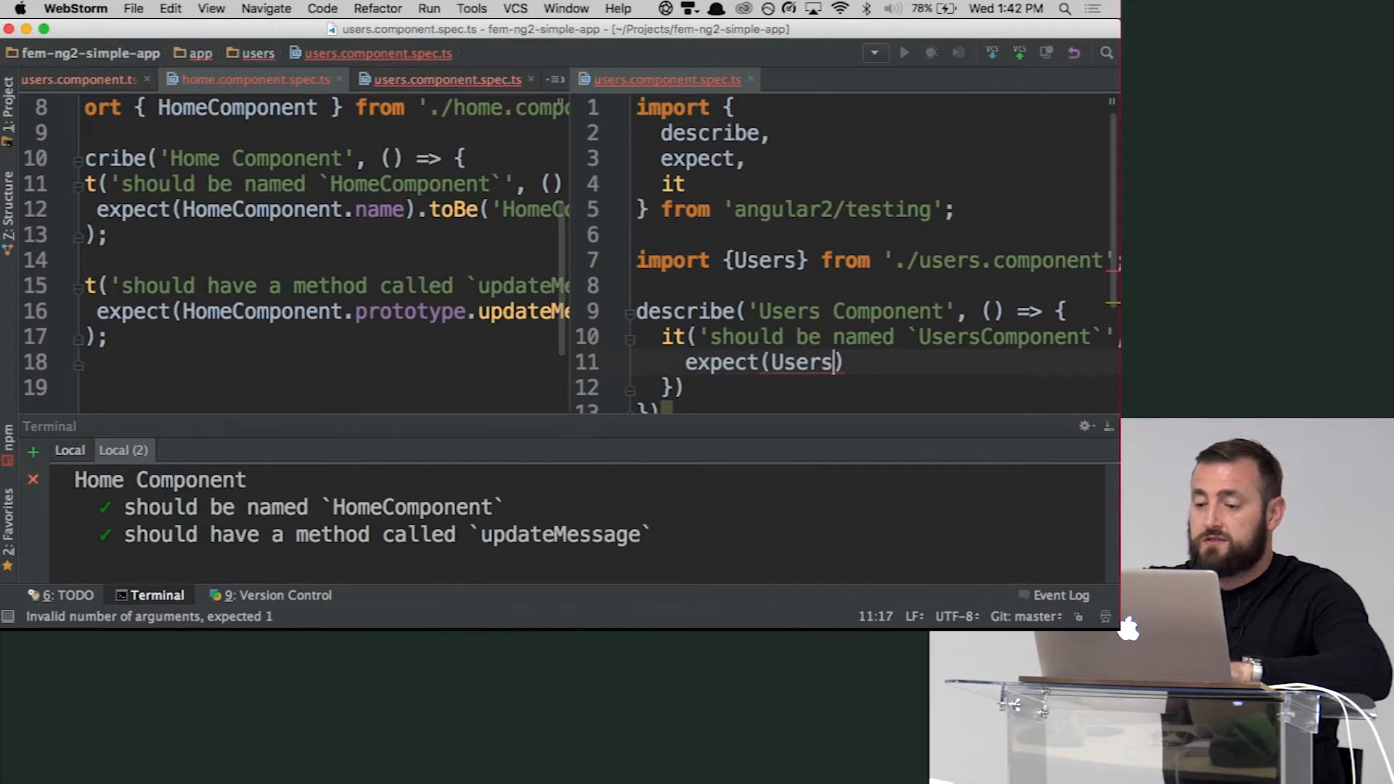
type(".")
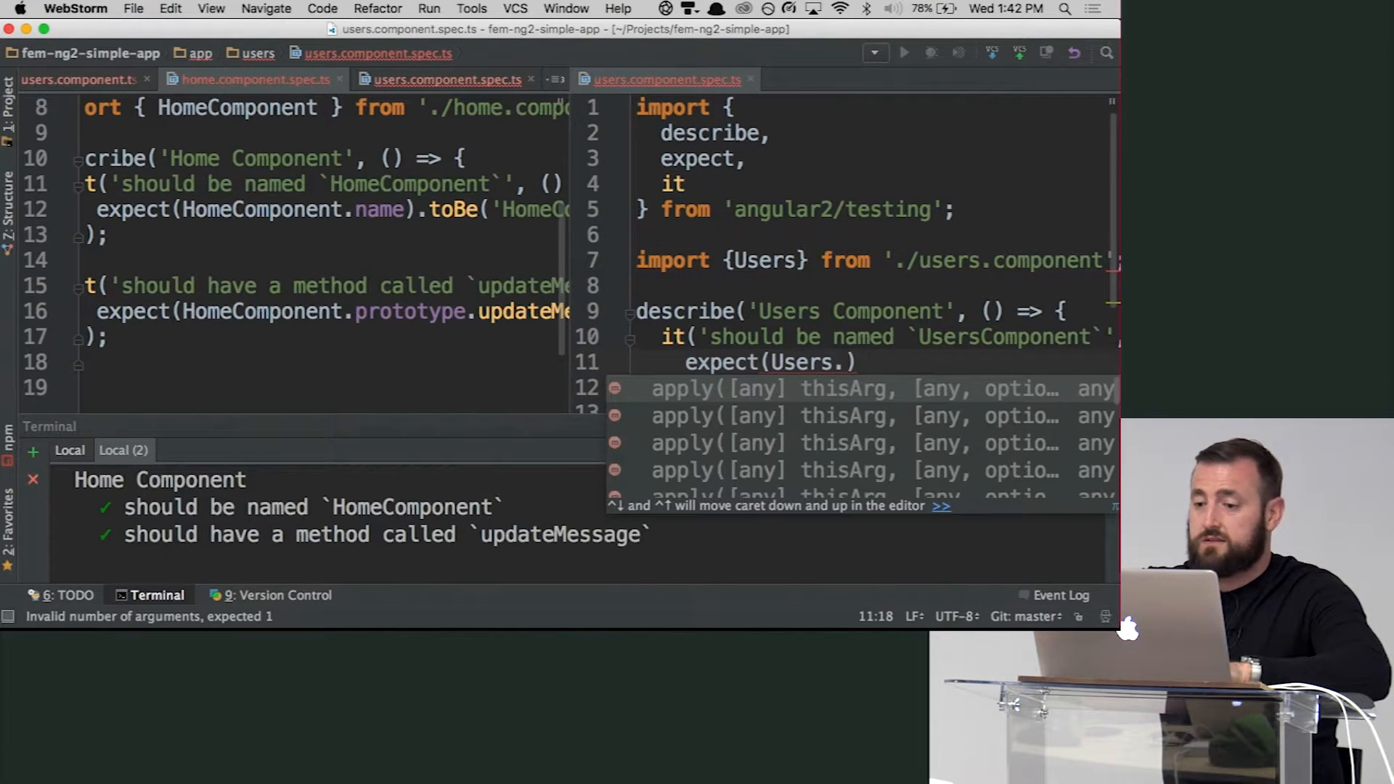
type("name")
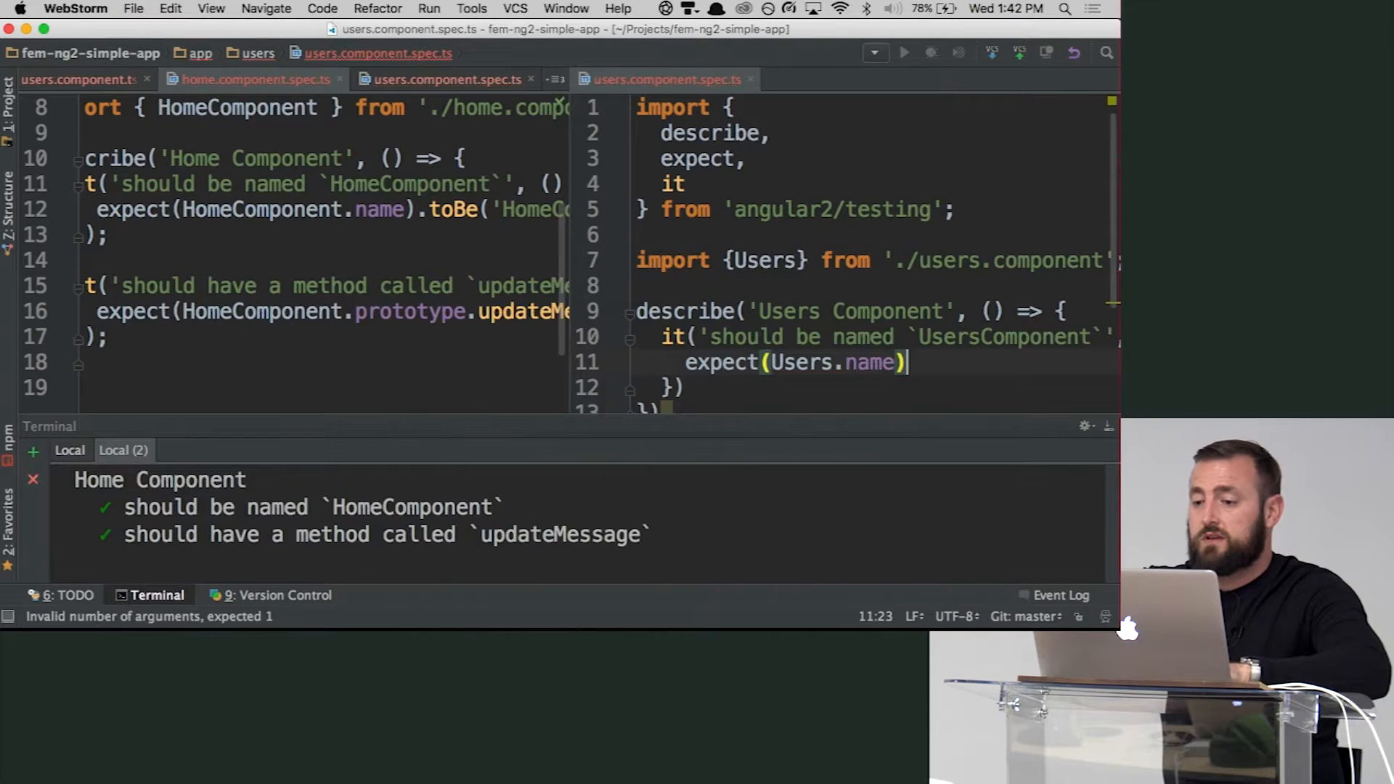
type(".toBe")
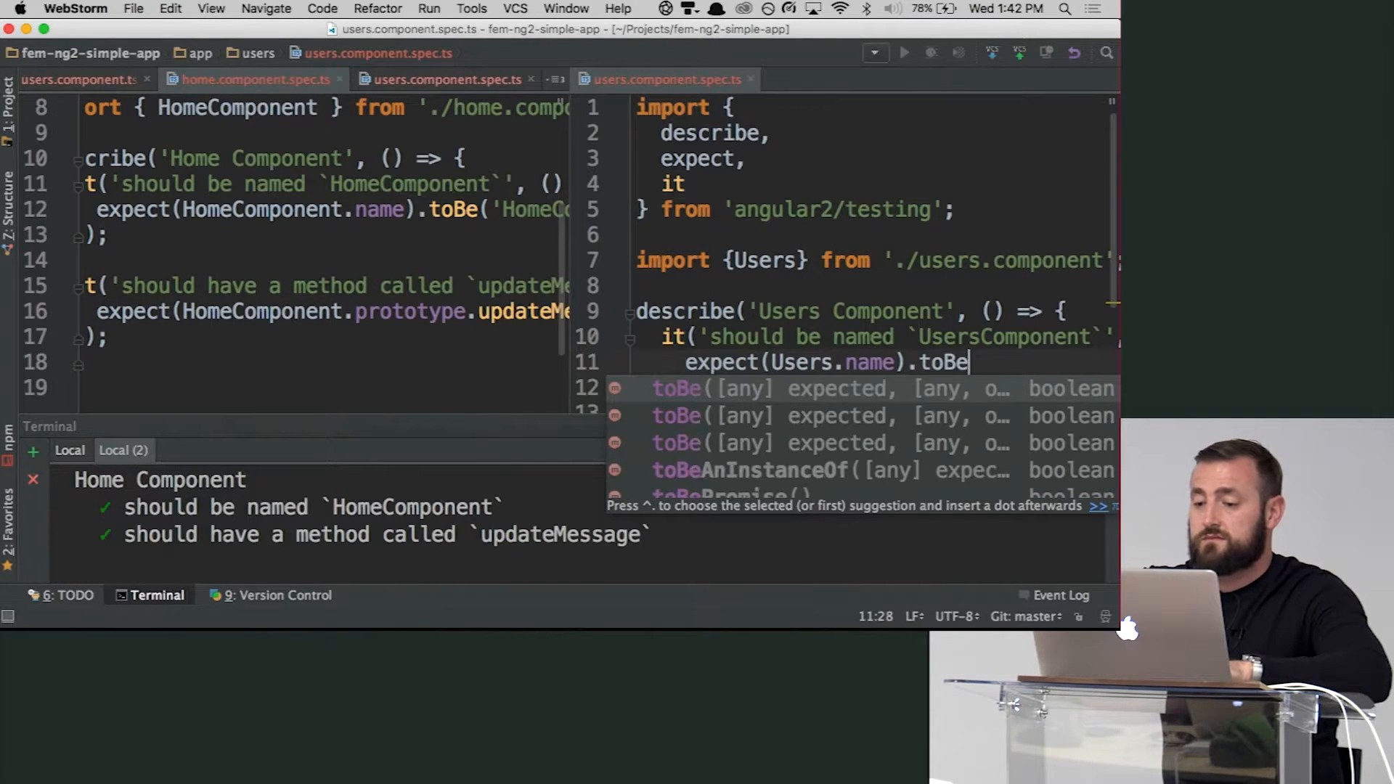
type("('')")
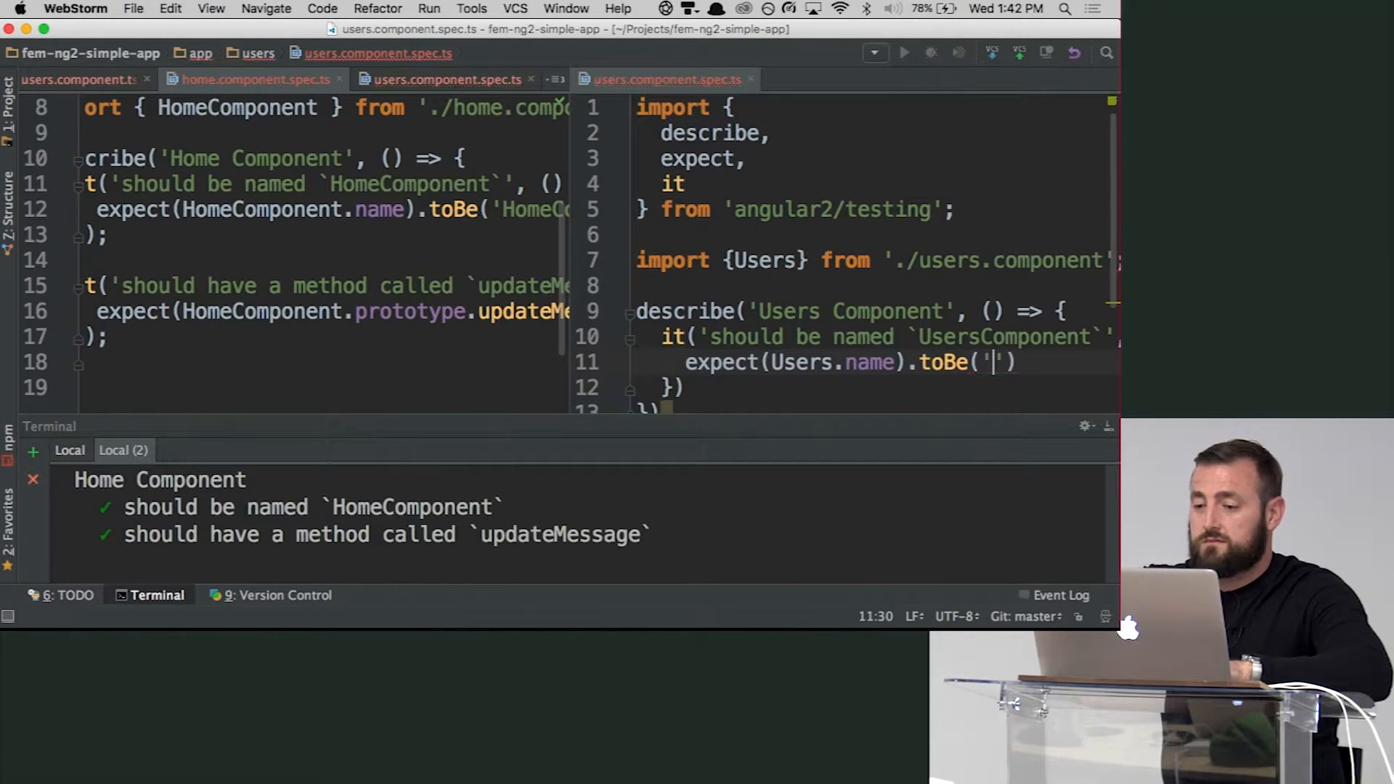
type("Users")
left_click(872, 388)
type(";")
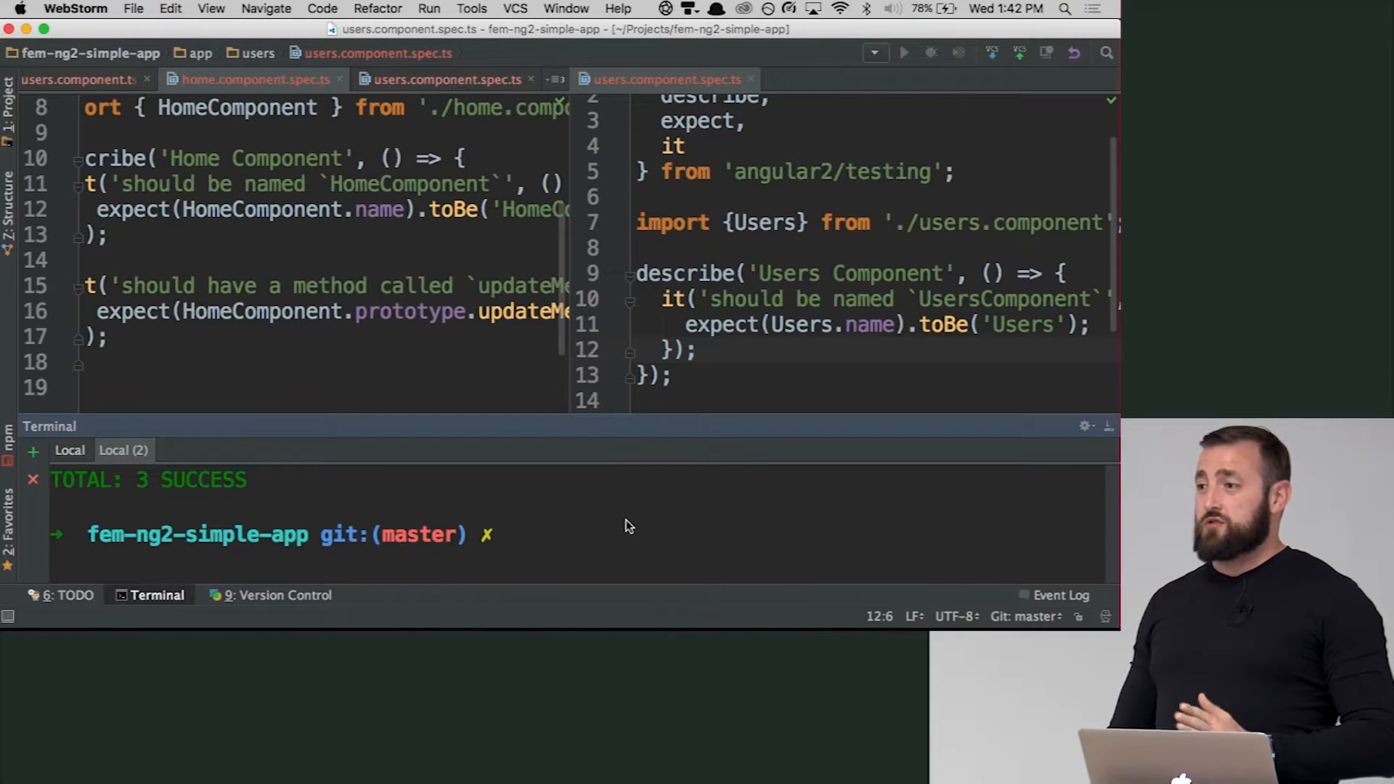
- Relaunch npm test in the terminal so karma start runs
type("npm test")
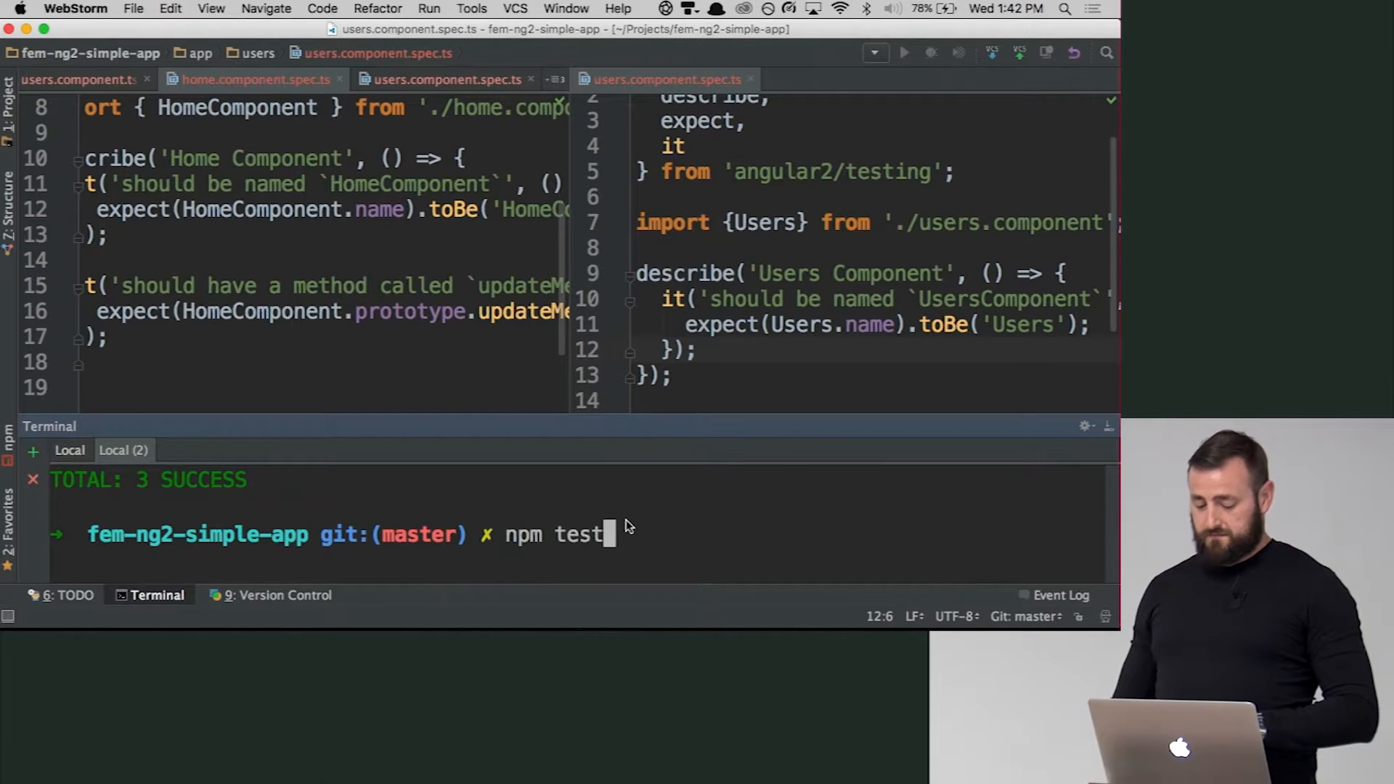
key("Enter")
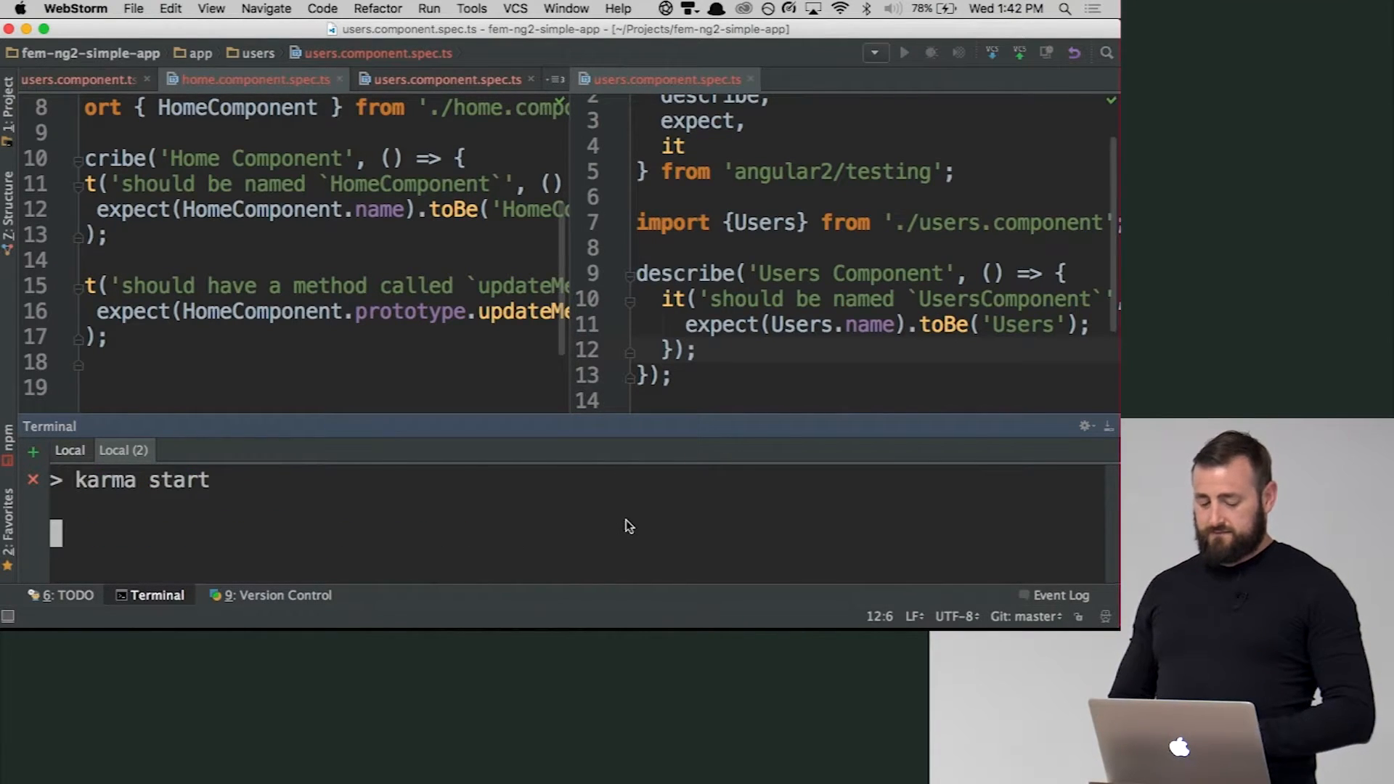